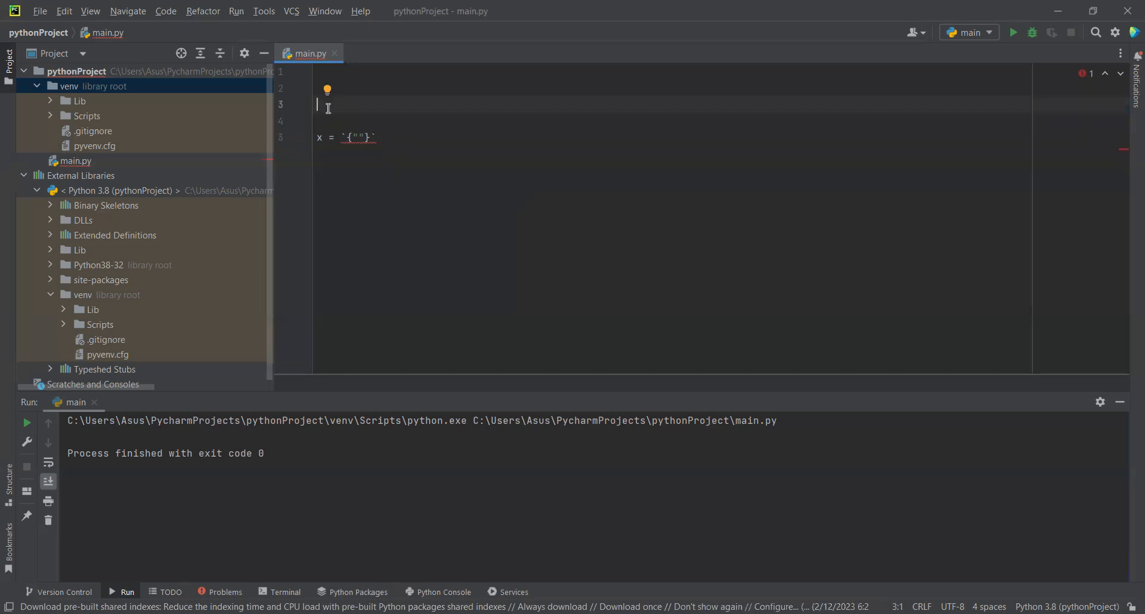
- Add 'import json' at the top of main.py and return to the x assignment line
type("import")
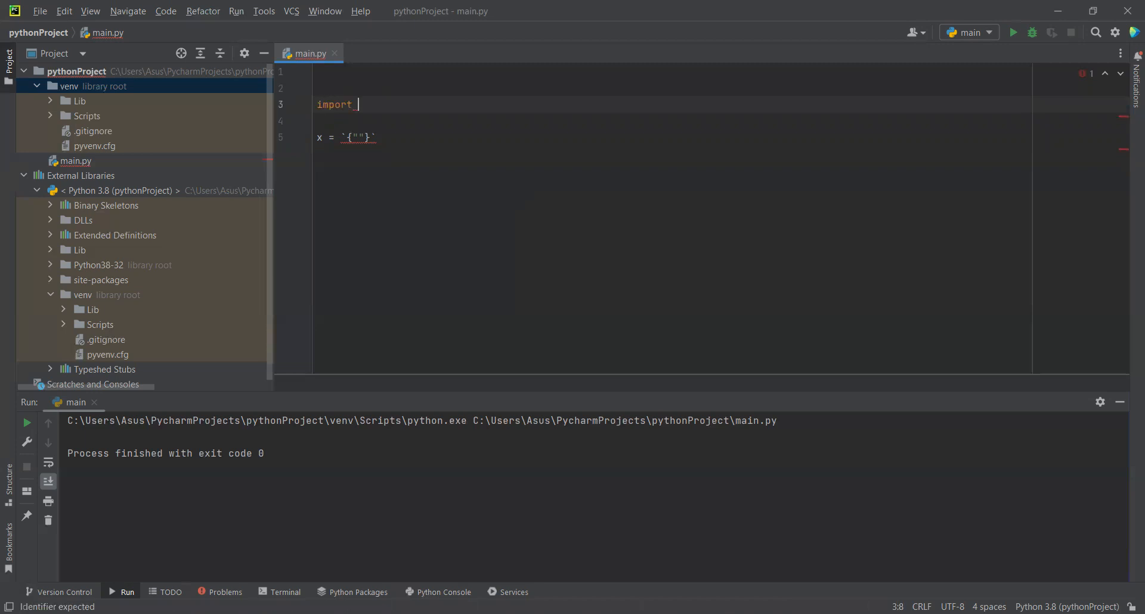
type("json")
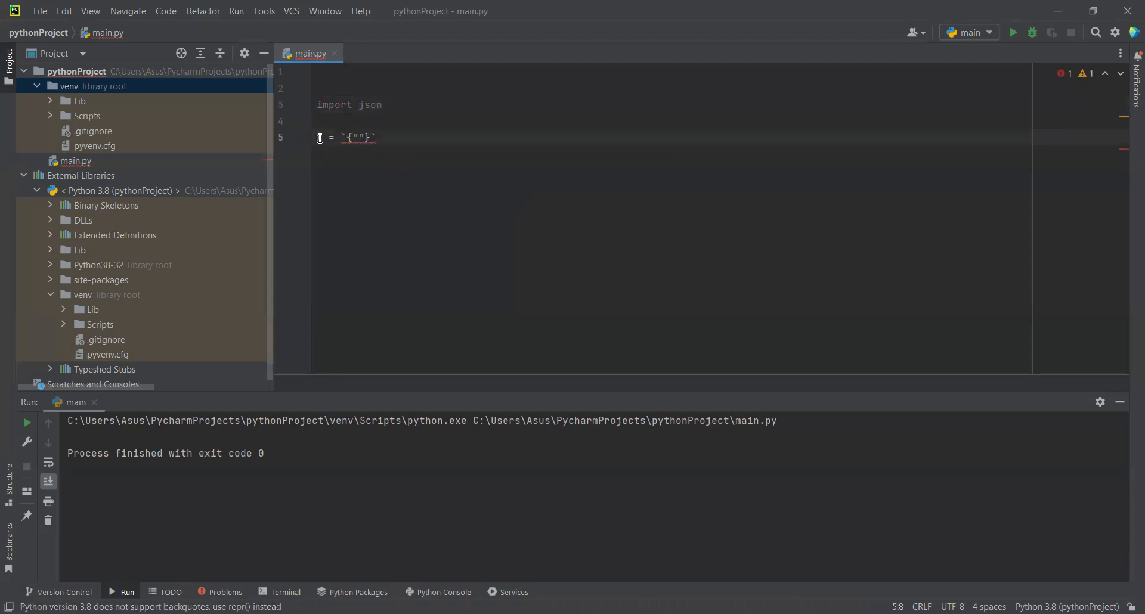
left_click(326, 121)
type("nam")
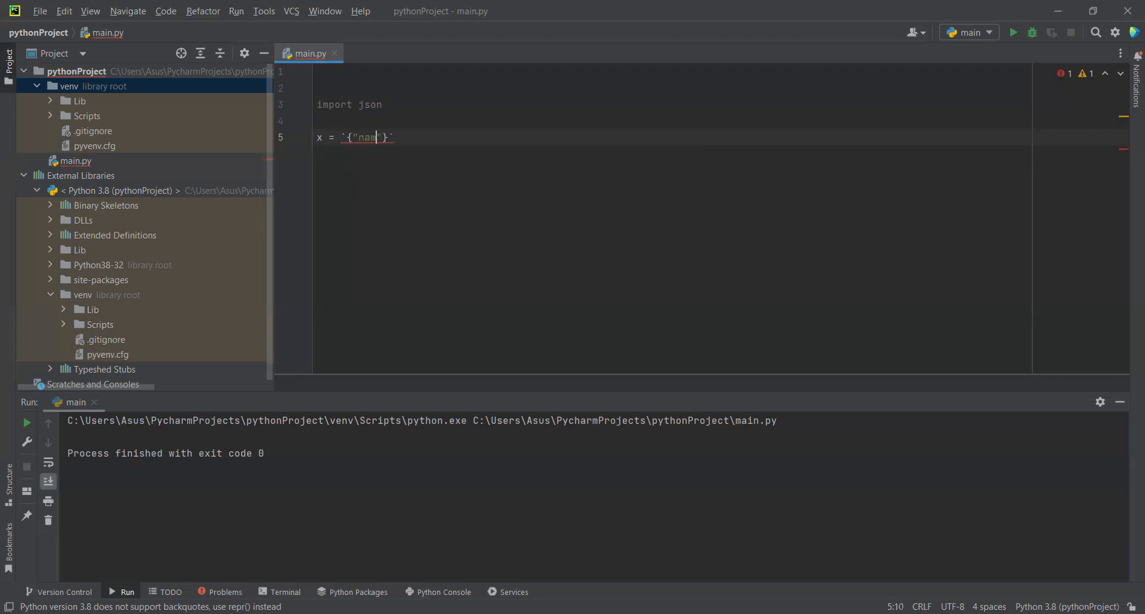
- Write the first JSON pair "name":"John" inside the string assigned to x
type("e")
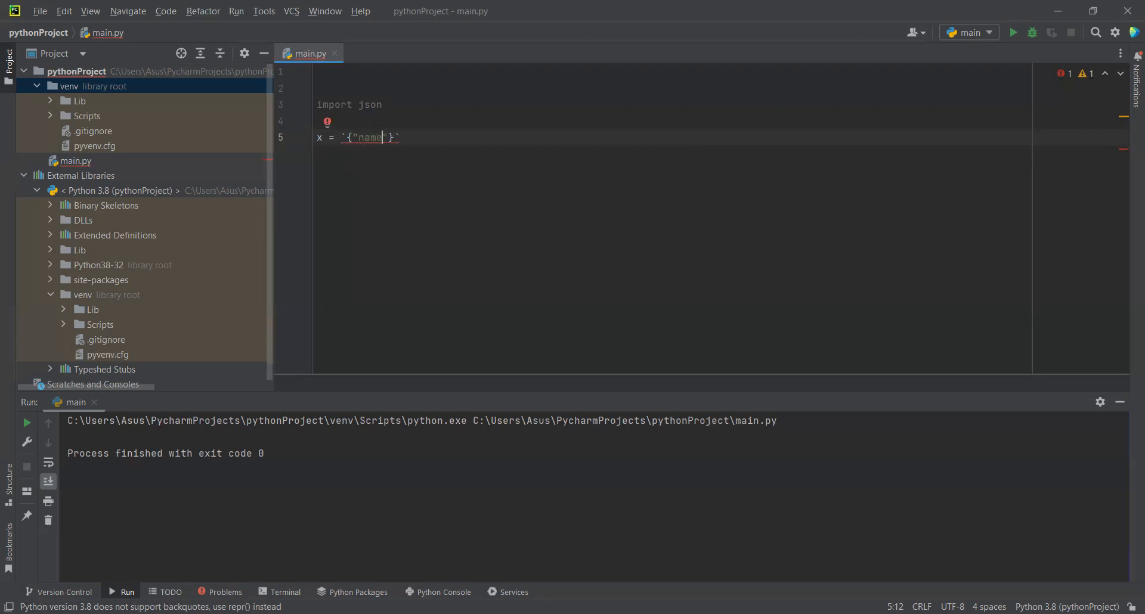
type(":\"")
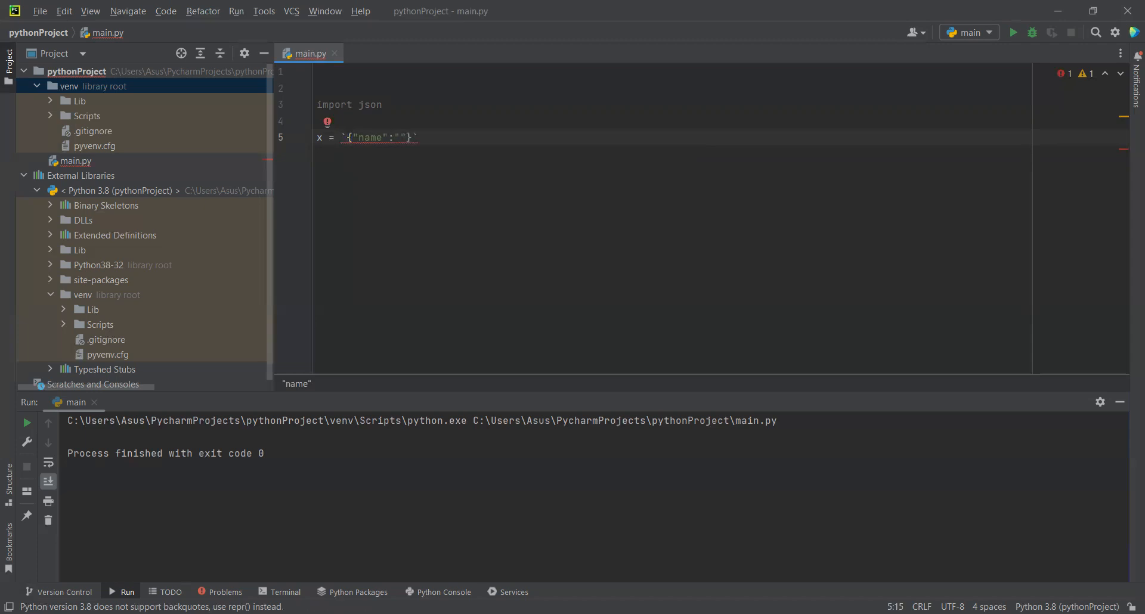
type("J")
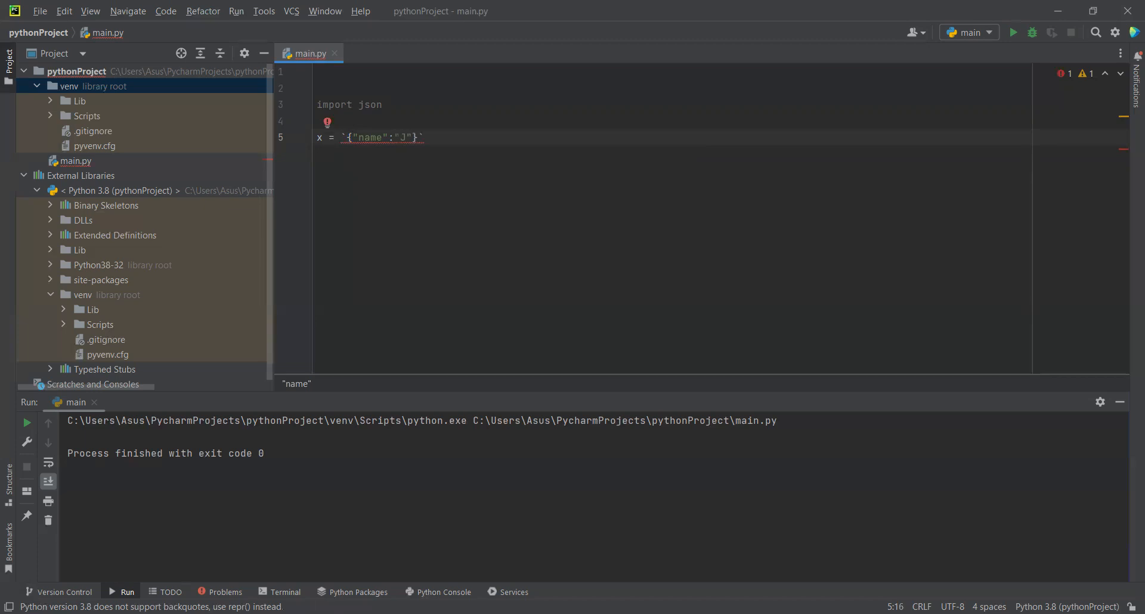
type("o")
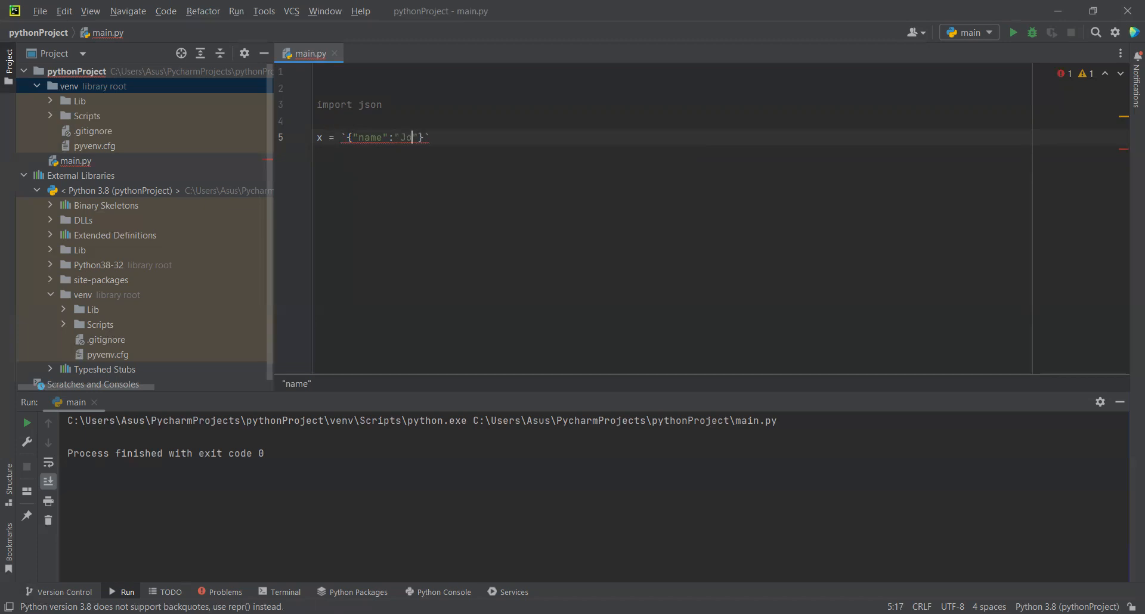
type("hn")
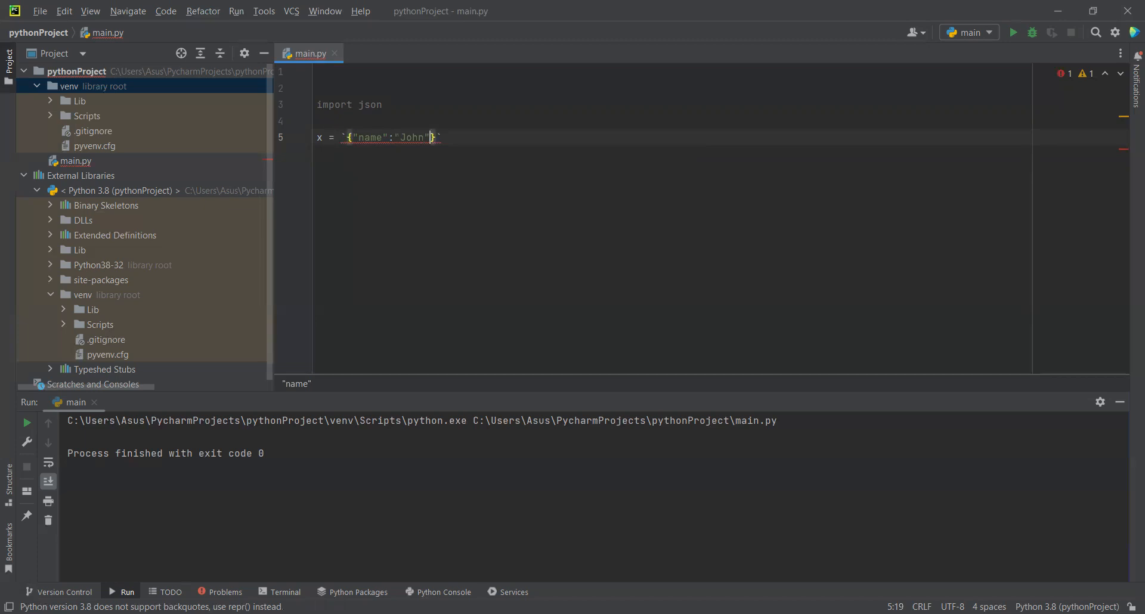
type(",")
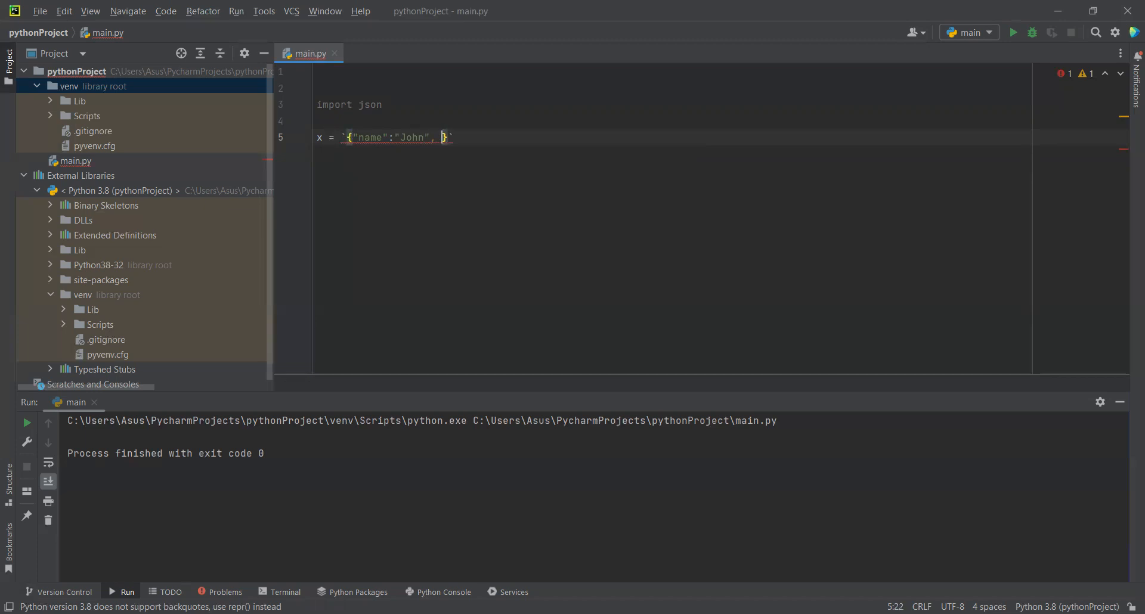
- Complete the JSON string with "age":30 and "city":"New York", then start a new line
type("\"age")
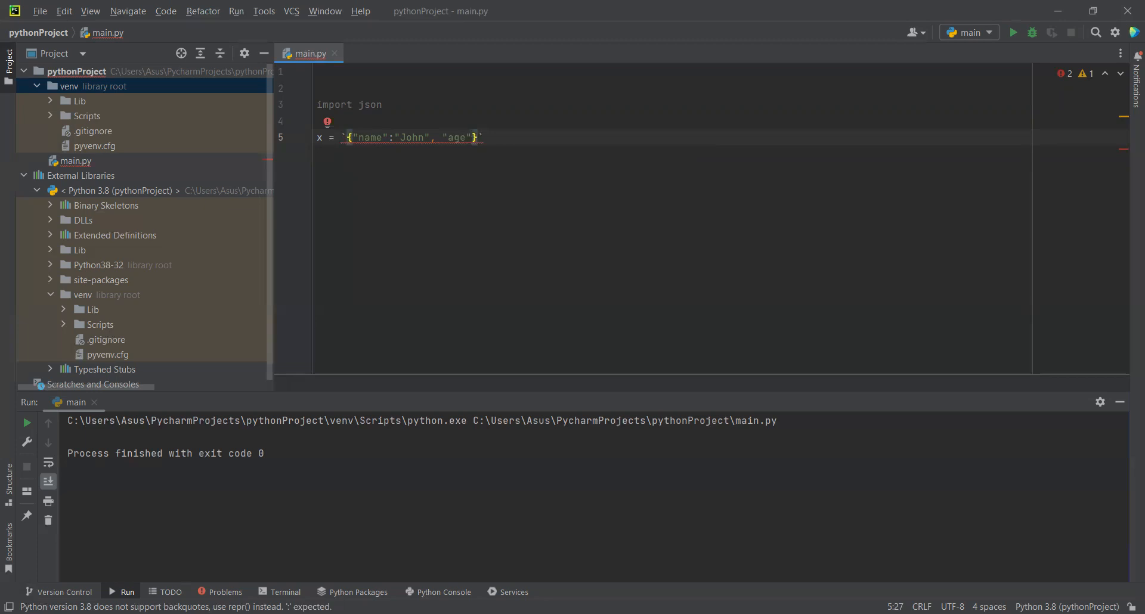
type(":")
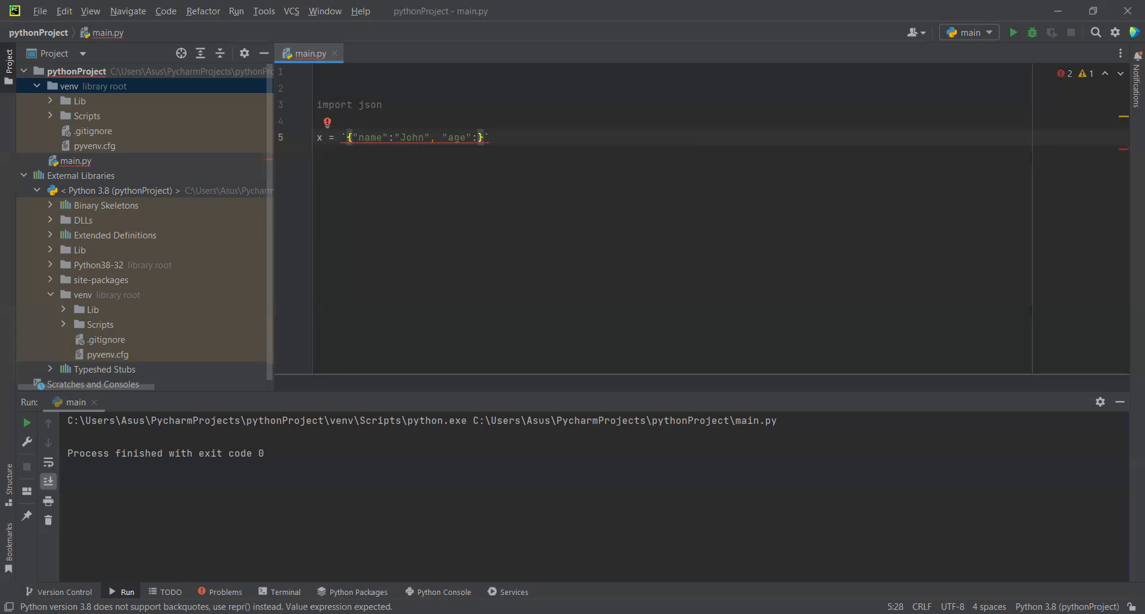
type("3-")
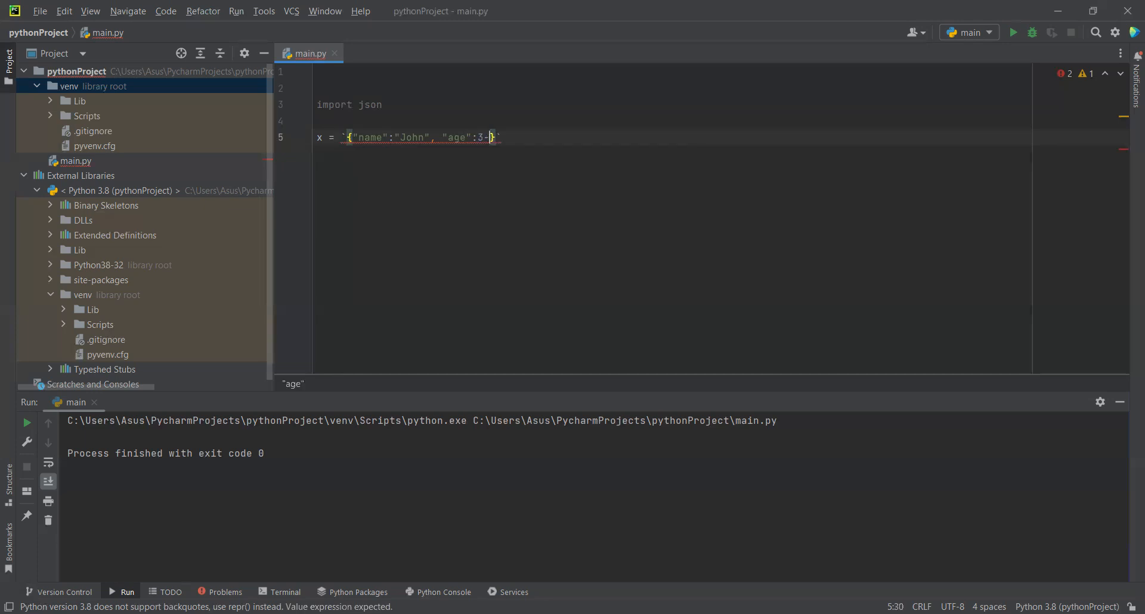
type("0,")
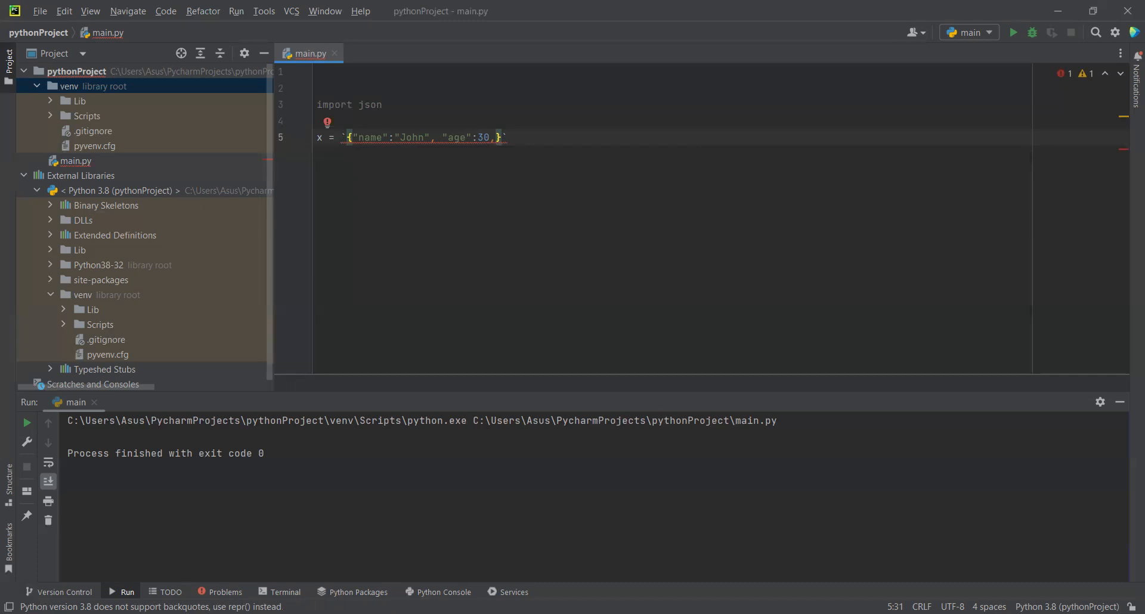
type("\"\"")
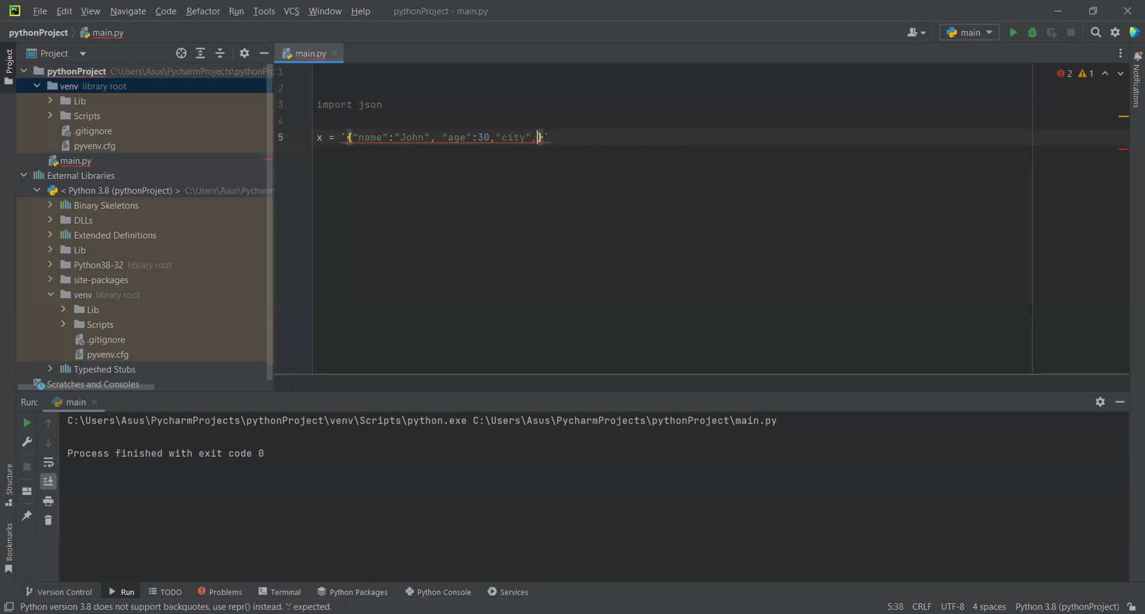
type(",")
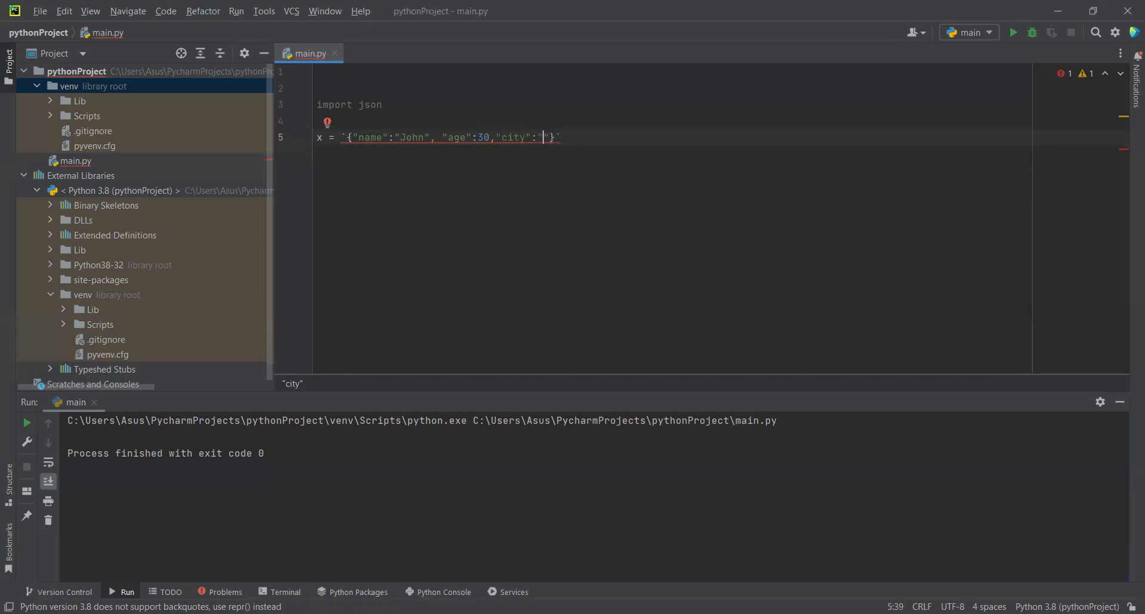
type("New")
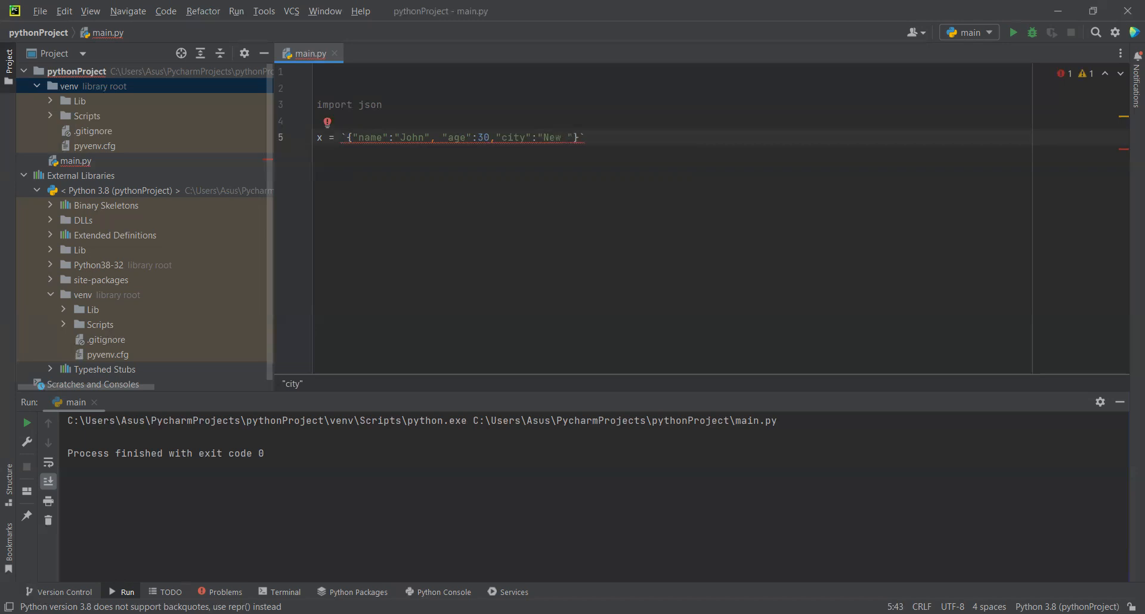
type("Y")
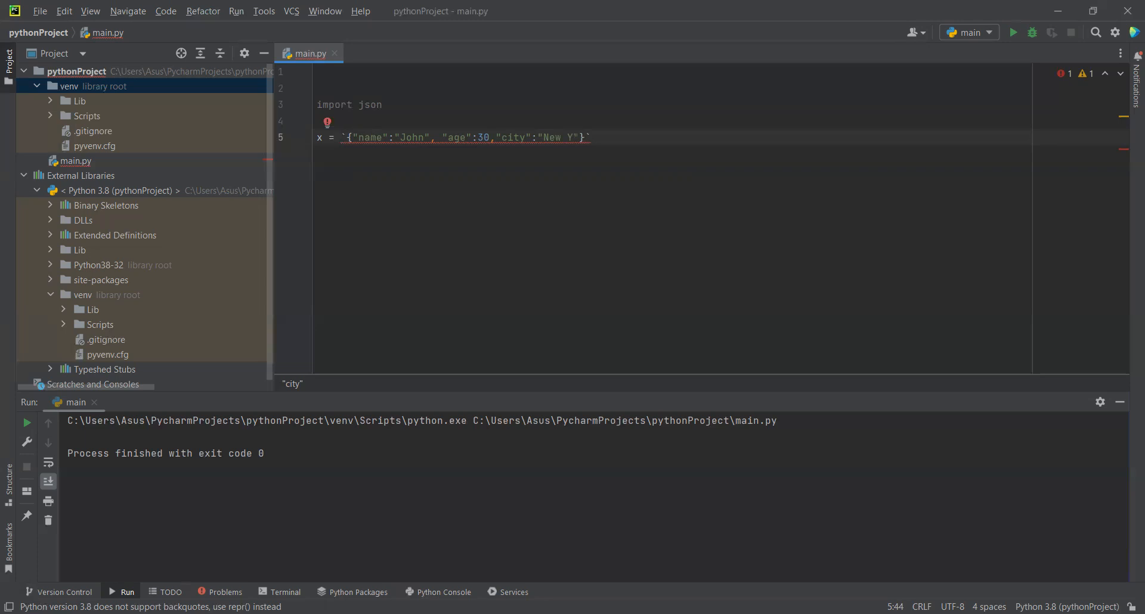
type("ork")
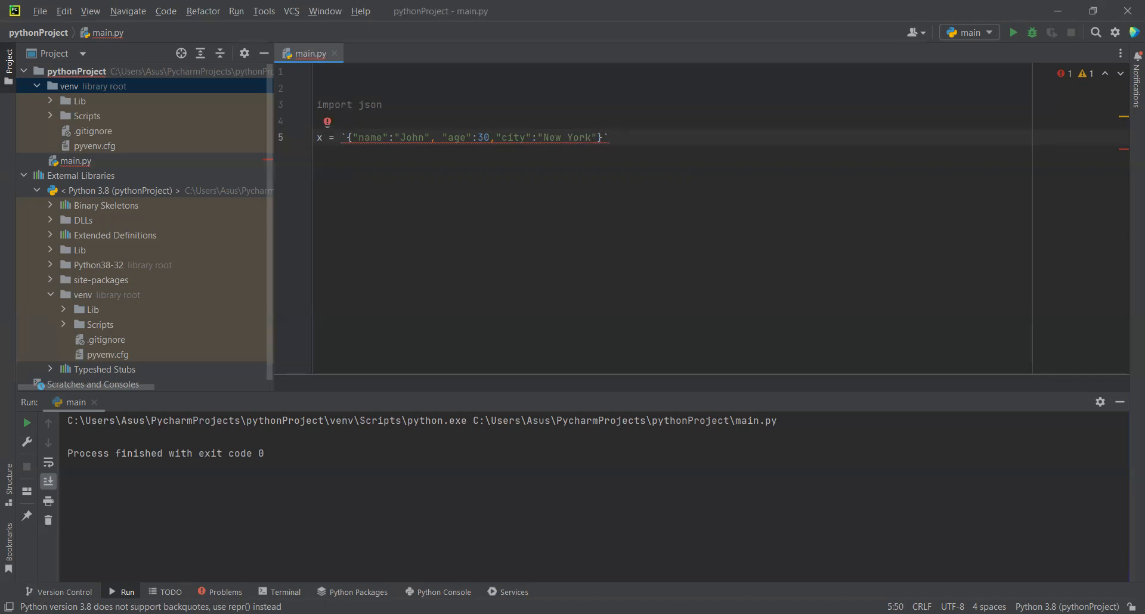
key("enter")
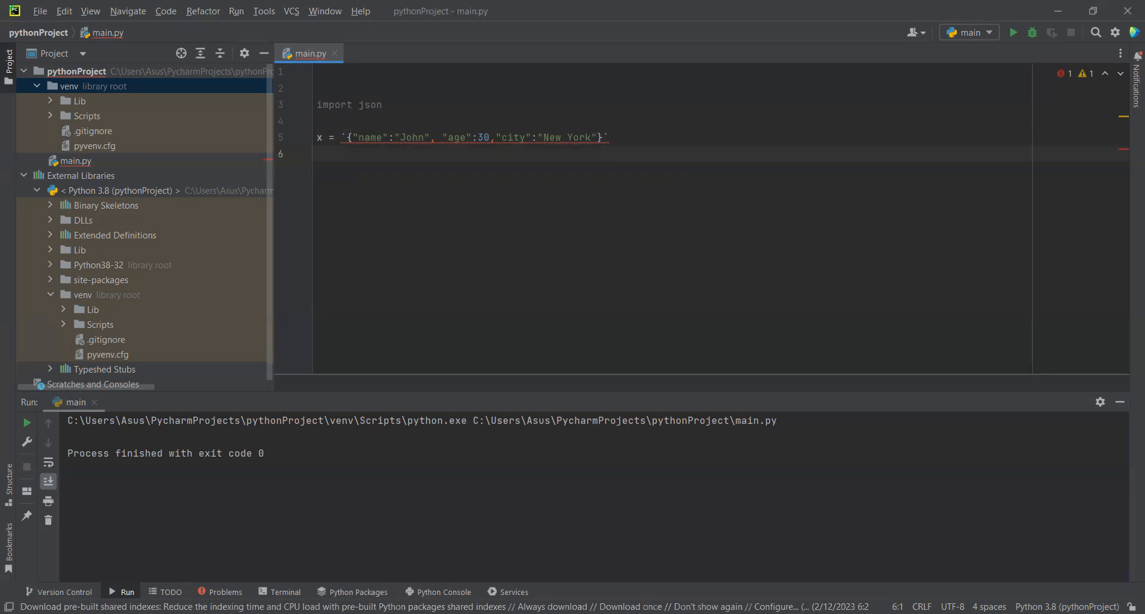
- Add a '#parse X:' comment on a new line below the JSON string
key("enter")
type("#")
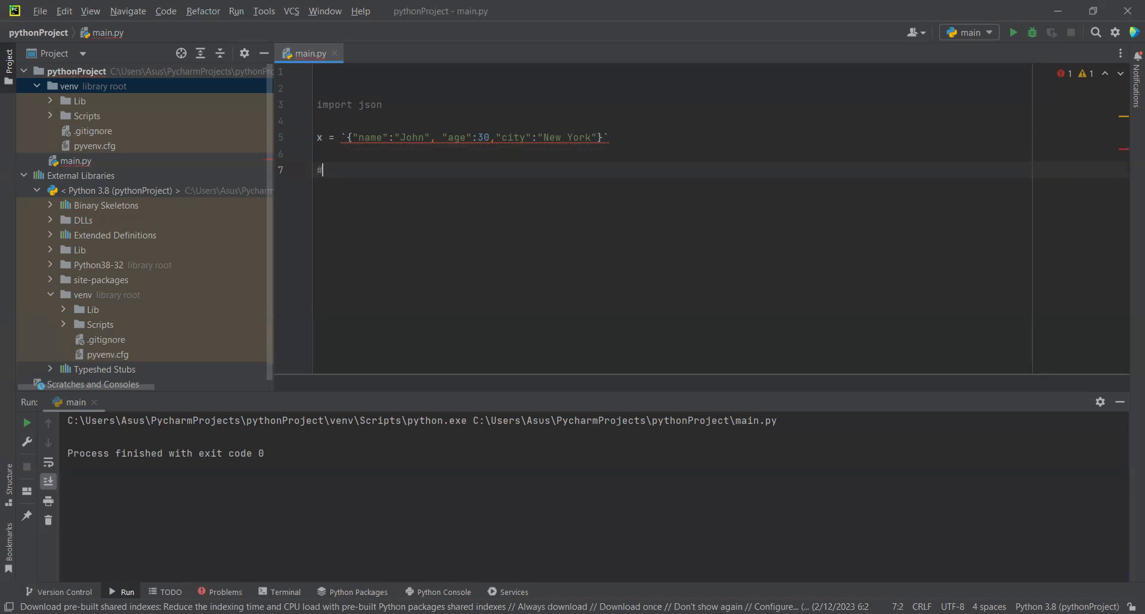
type("par")
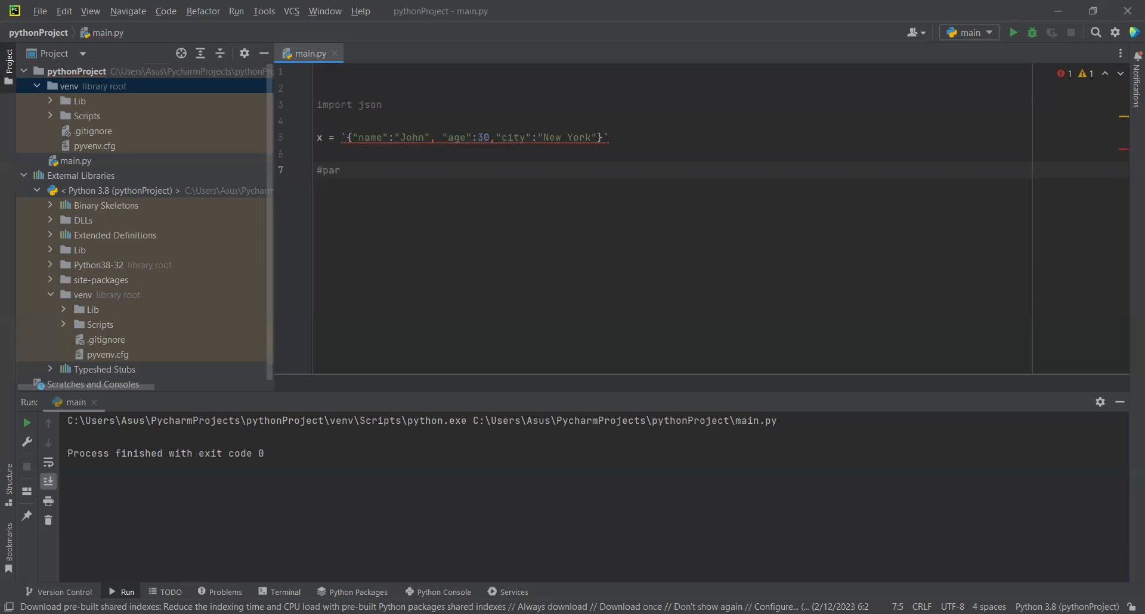
type("se")
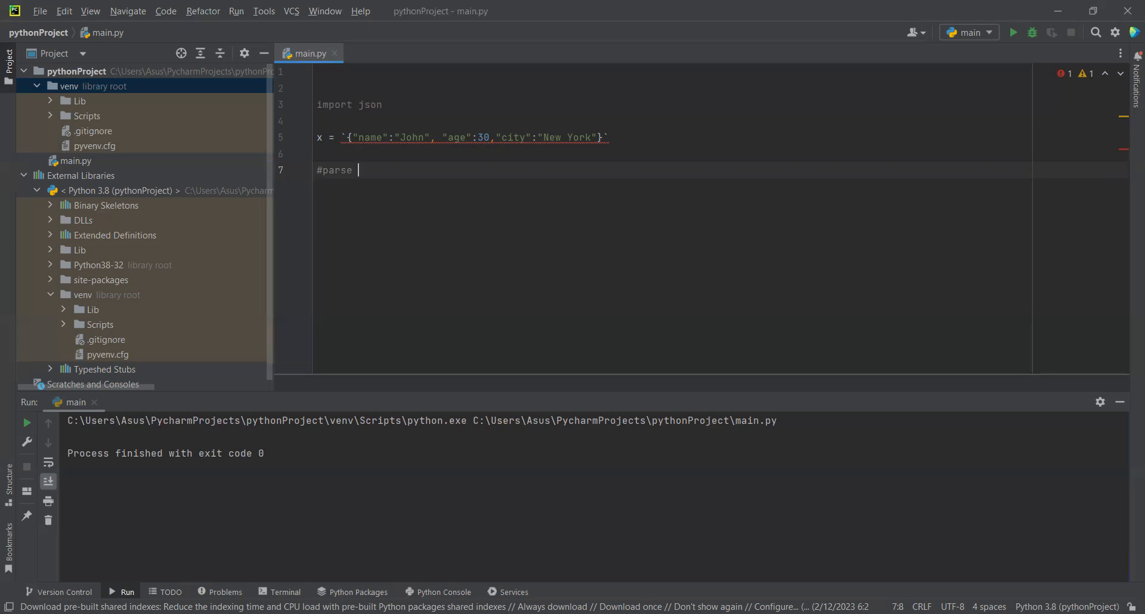
type("X")
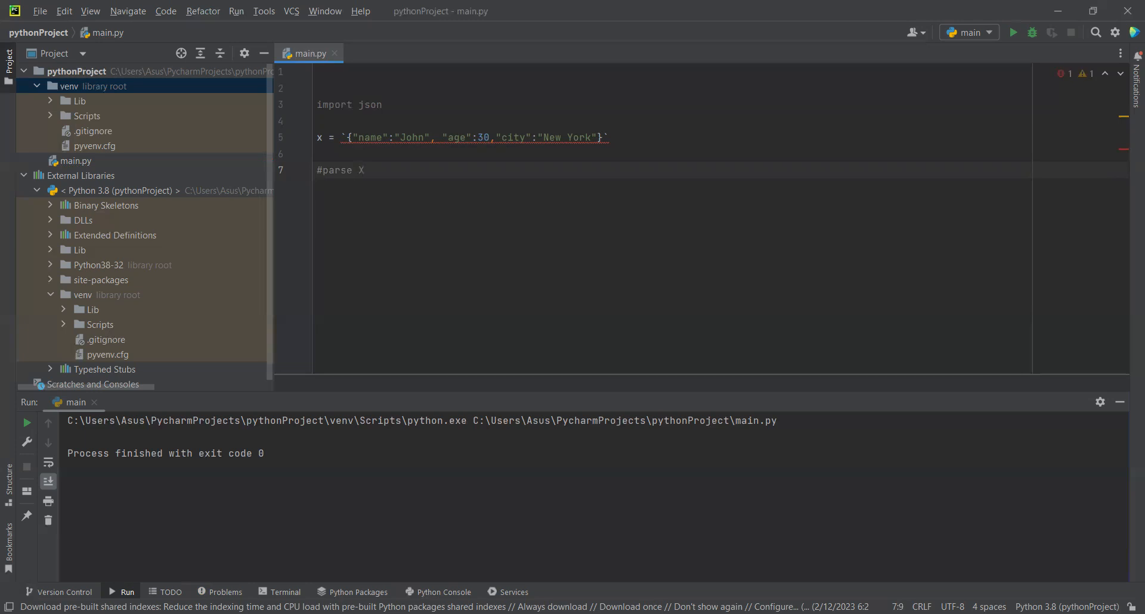
type(":")
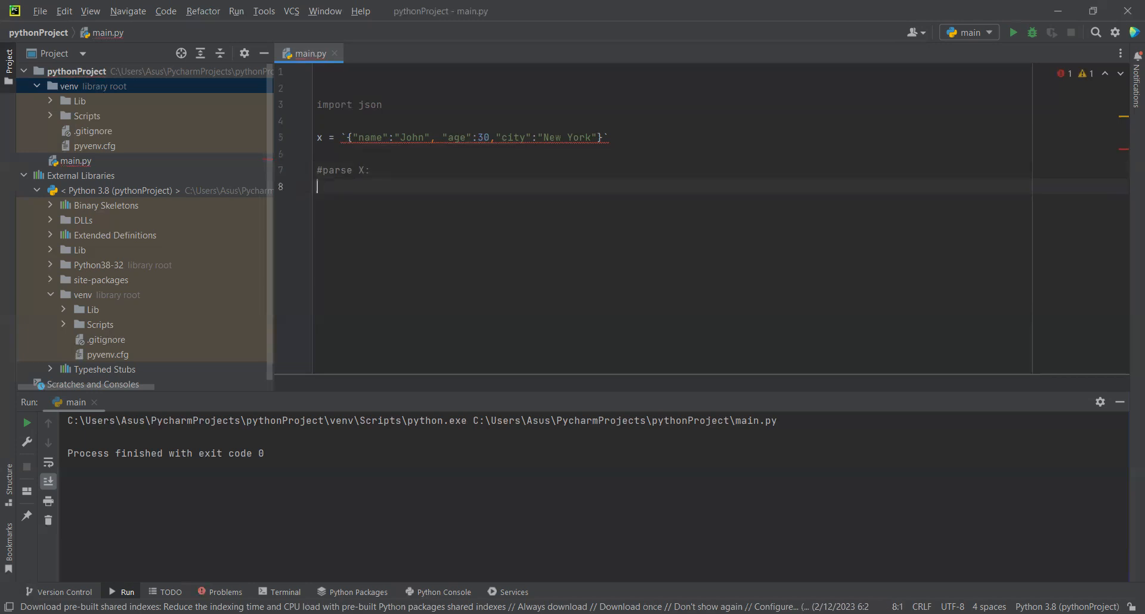
- Write y = json.loads(x) using autocomplete, and begin a print( call below it
type("y = j")
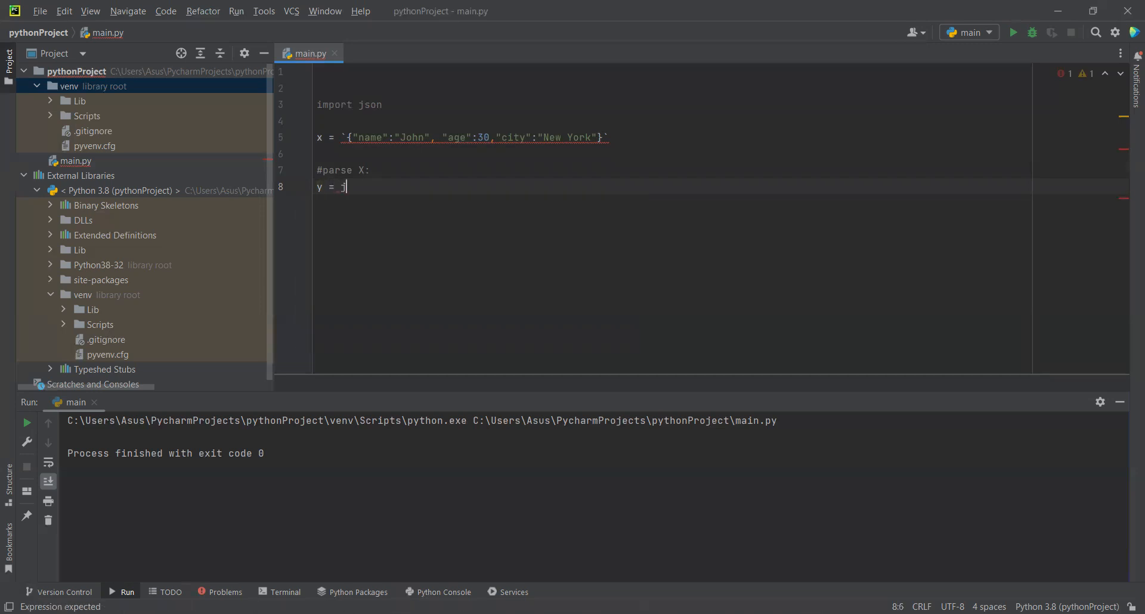
type("son")
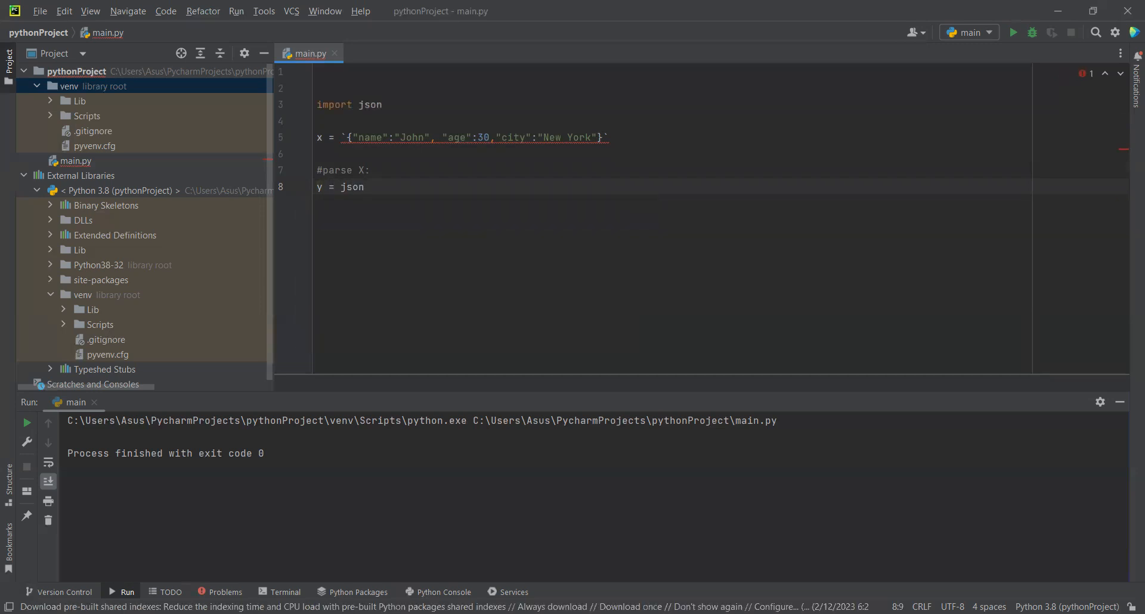
type(".")
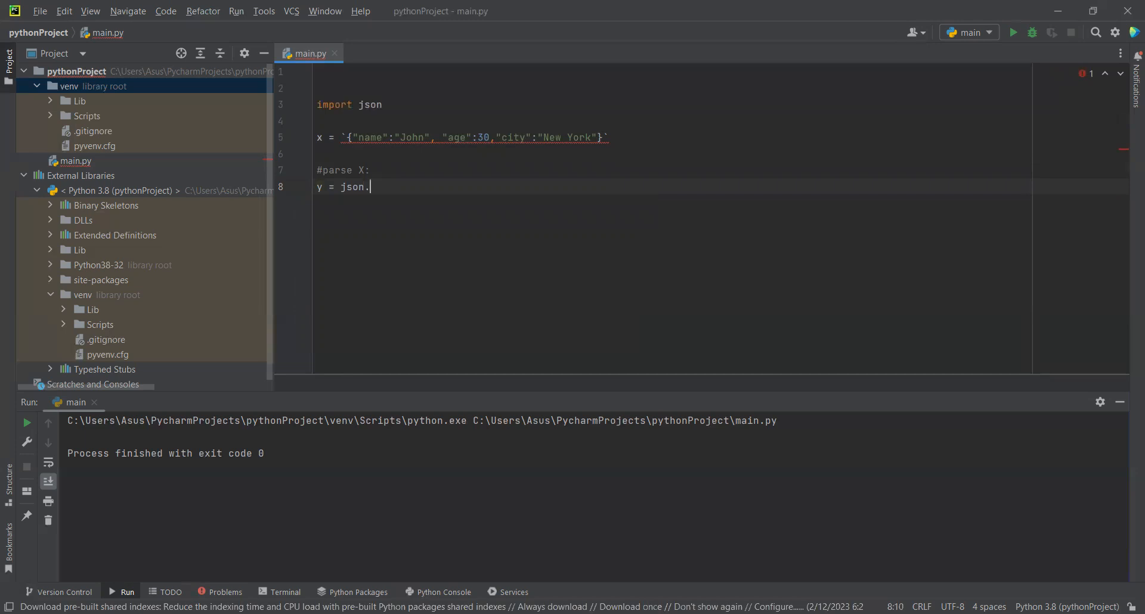
type("l")
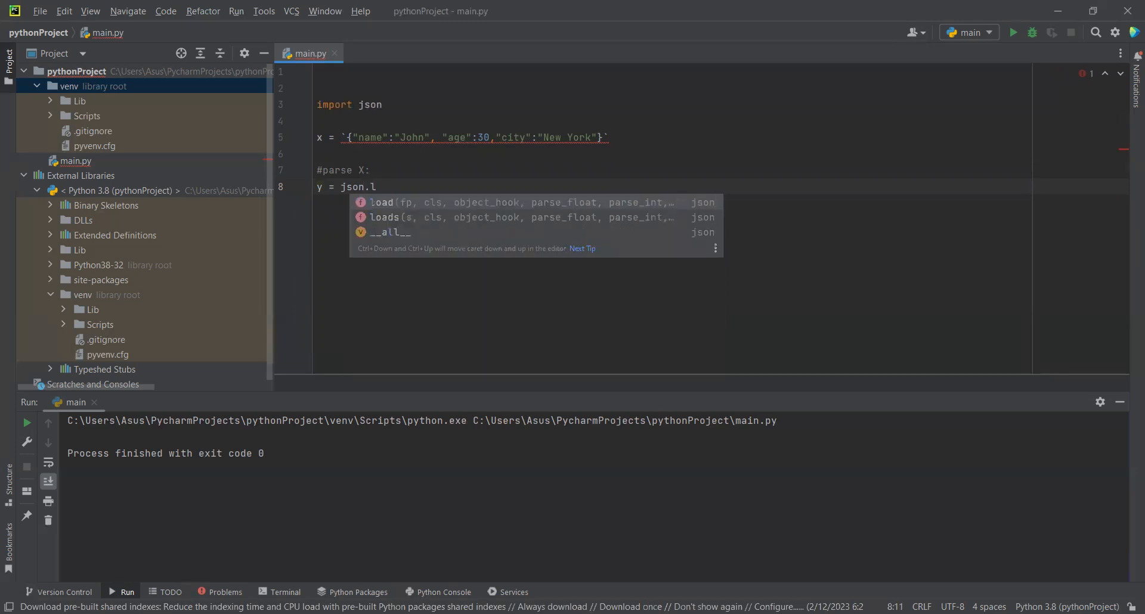
left_click(381, 203)
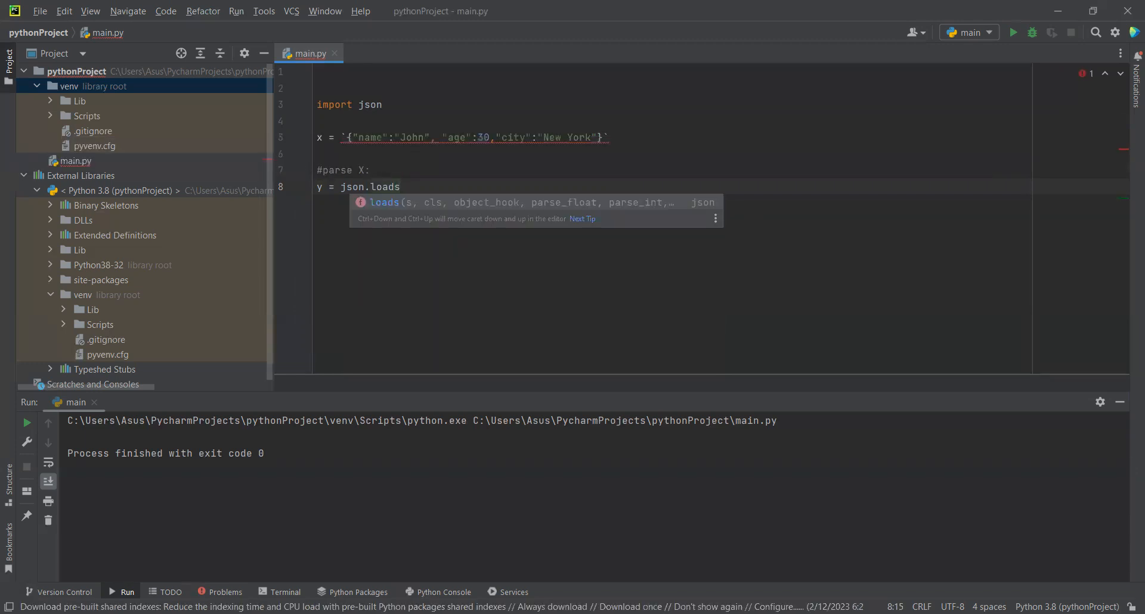
type("()")
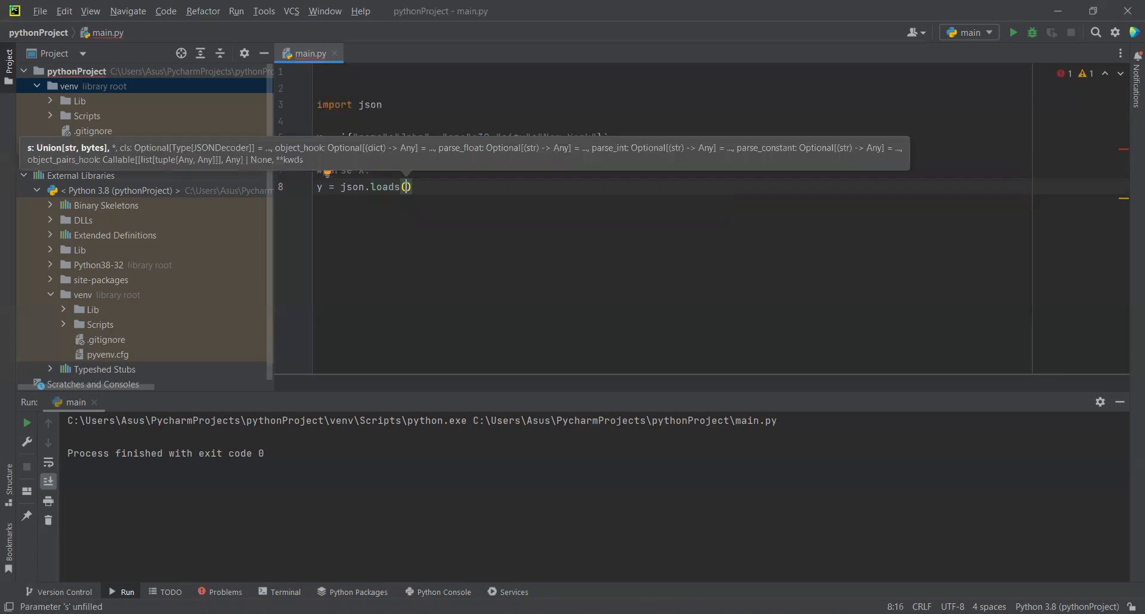
type("x")
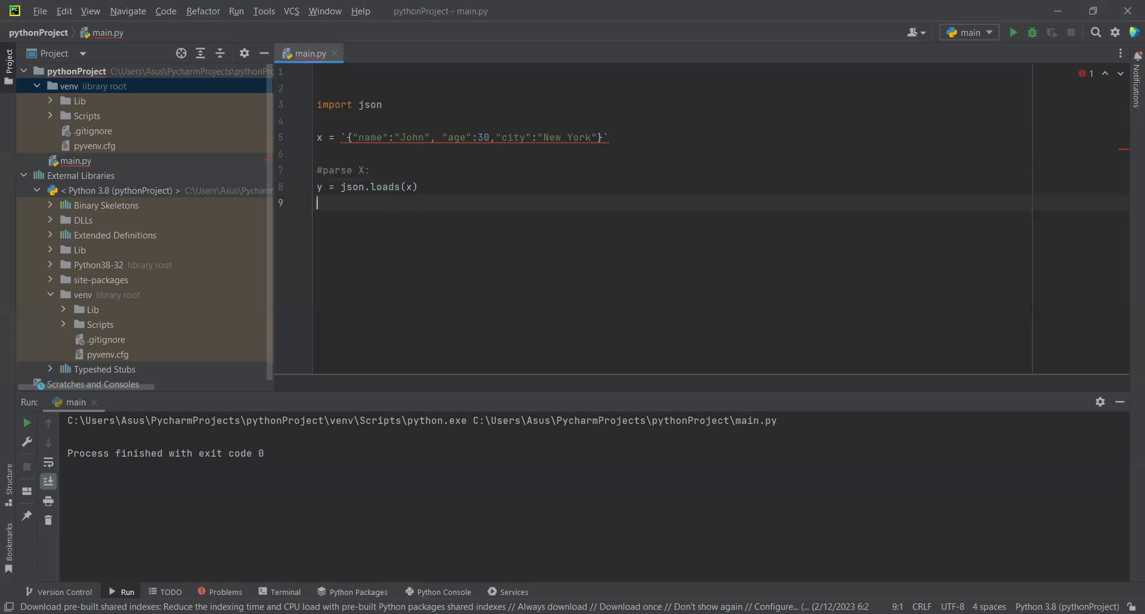
type("print(")
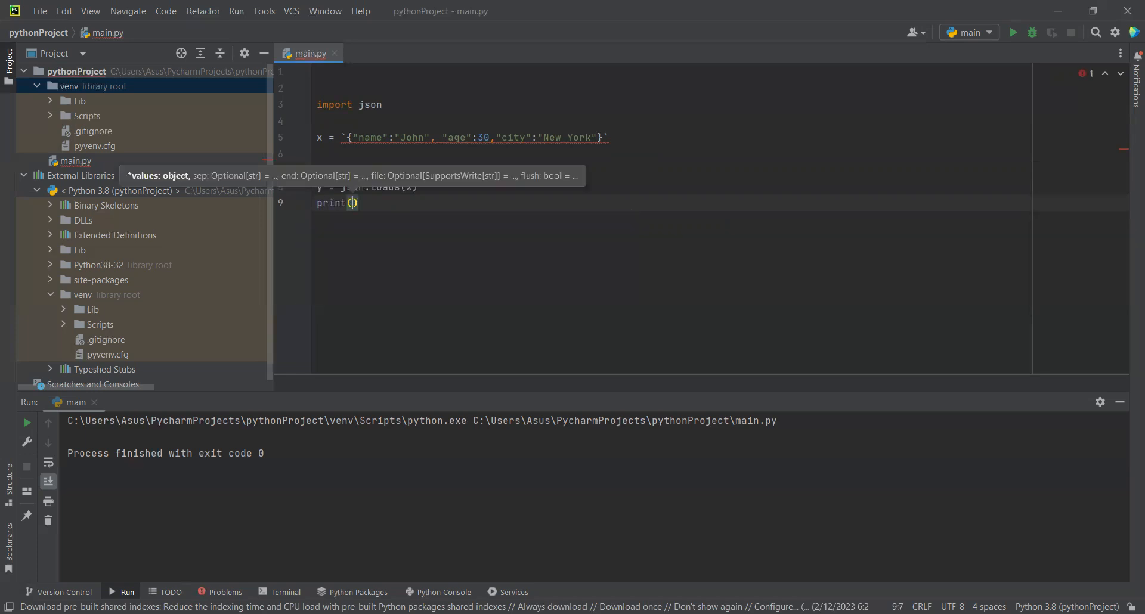
- Complete the call as print(y['age']) to output the parsed age value
type("y")
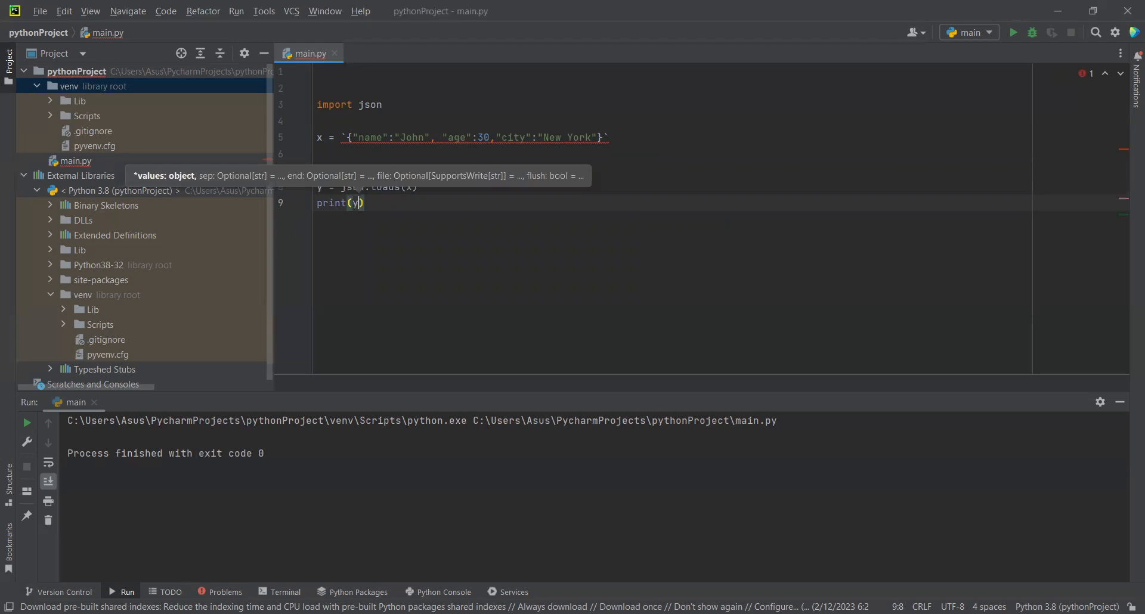
type("[]")
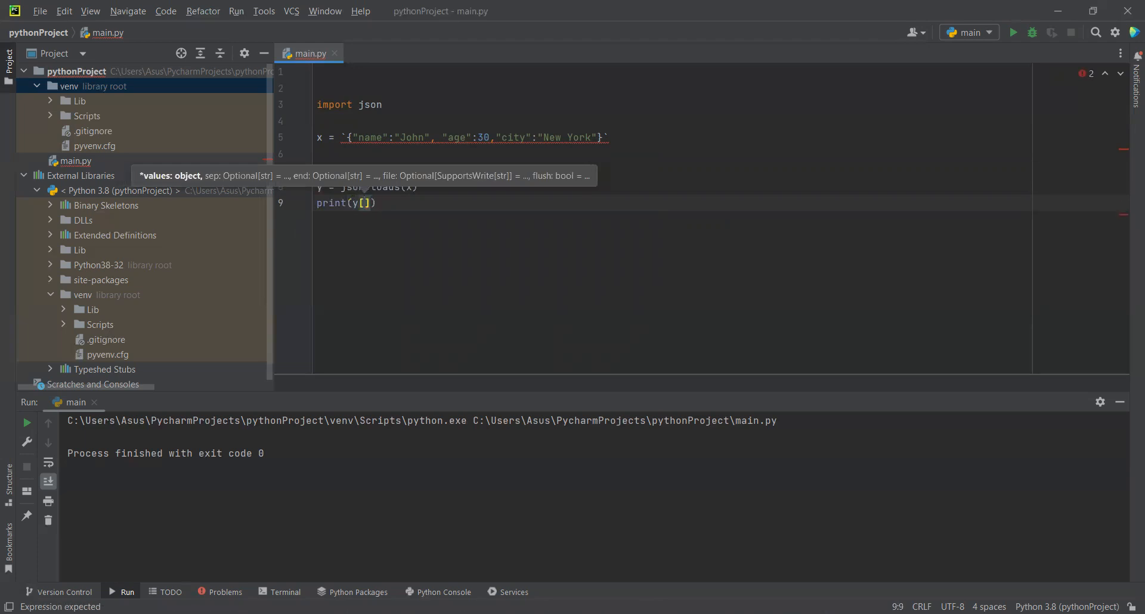
type("''")
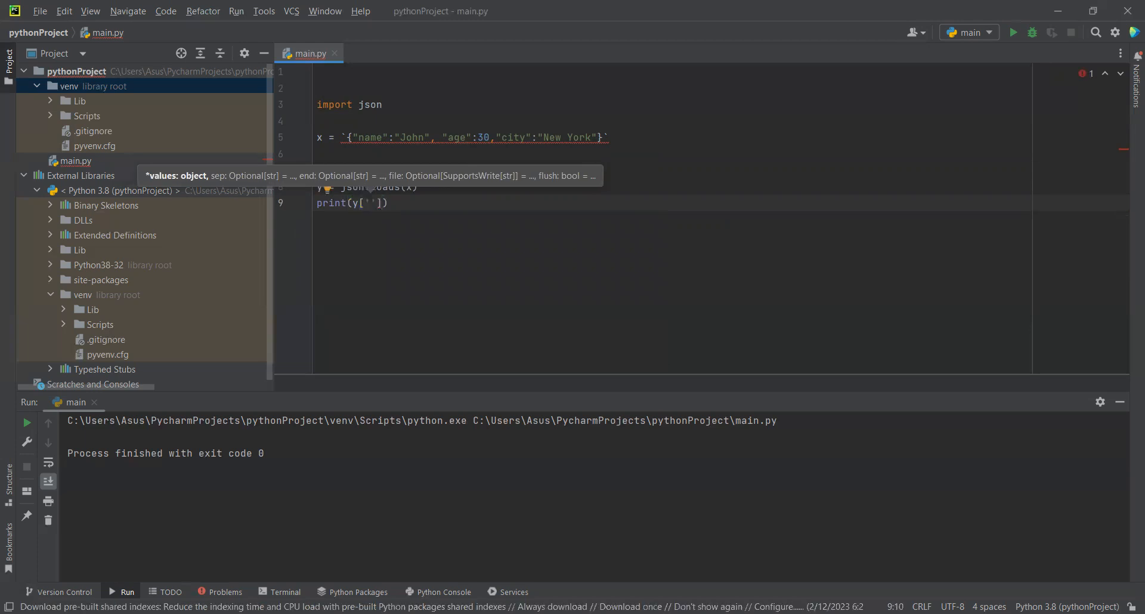
type("age")
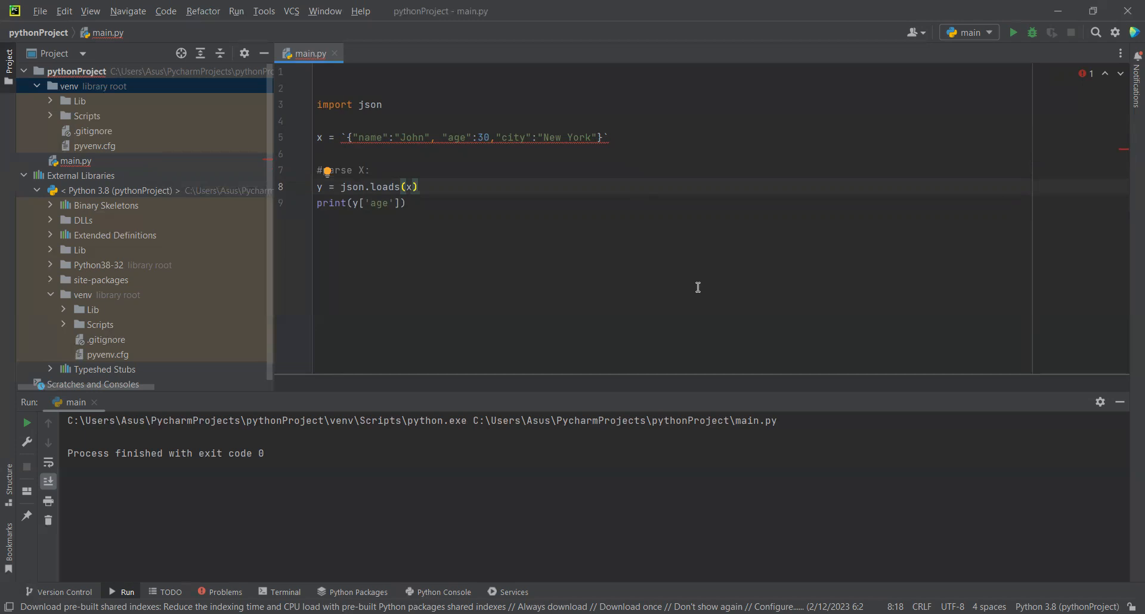
mouse_move(603, 356)
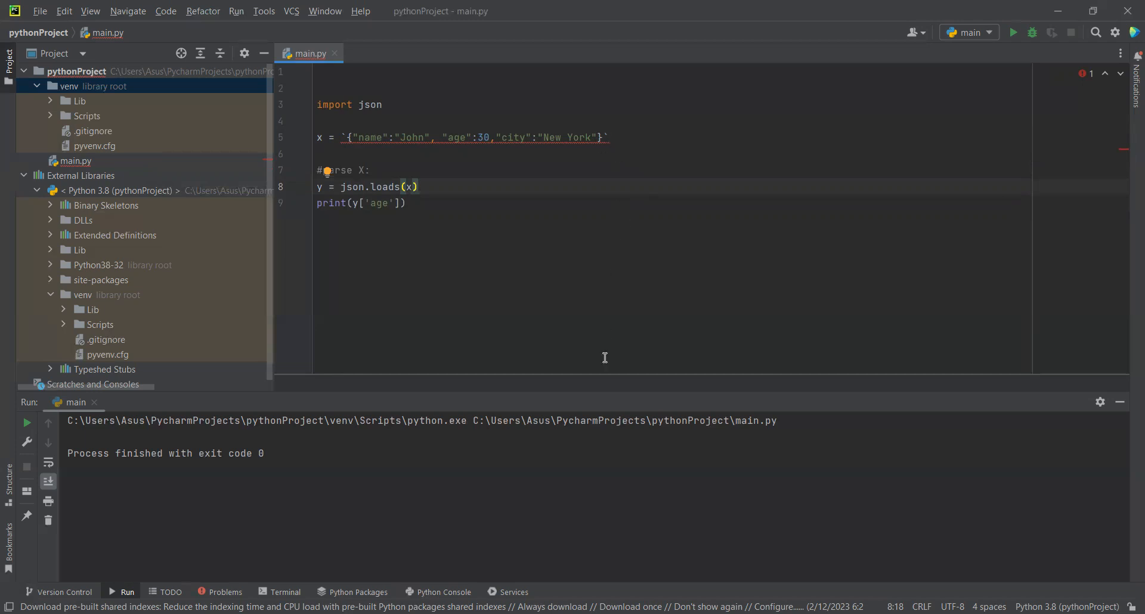
mouse_move(392, 136)
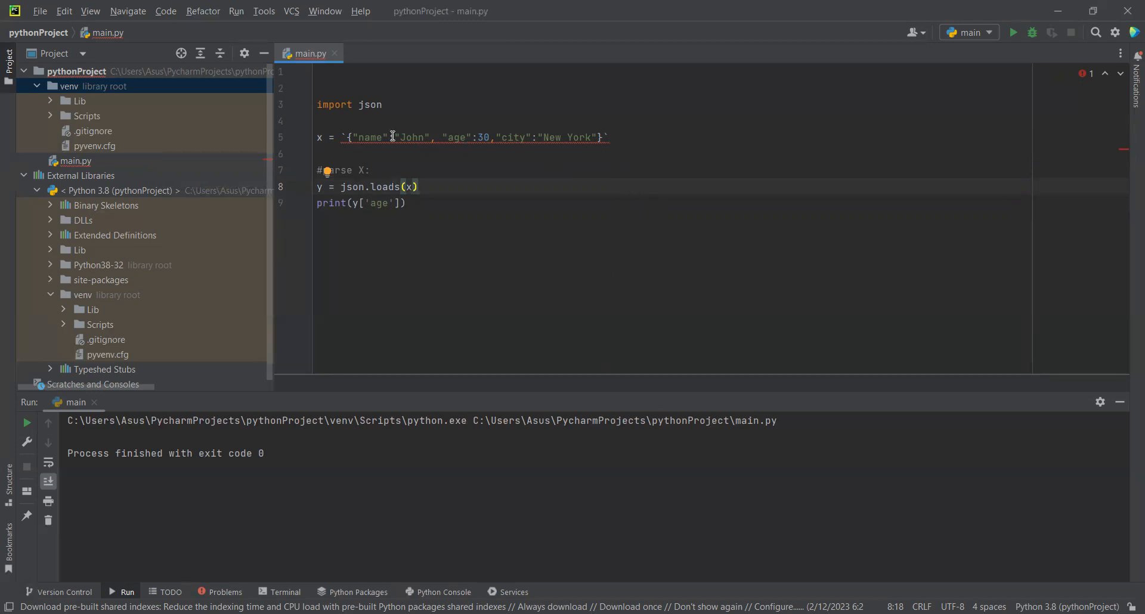
mouse_move(529, 261)
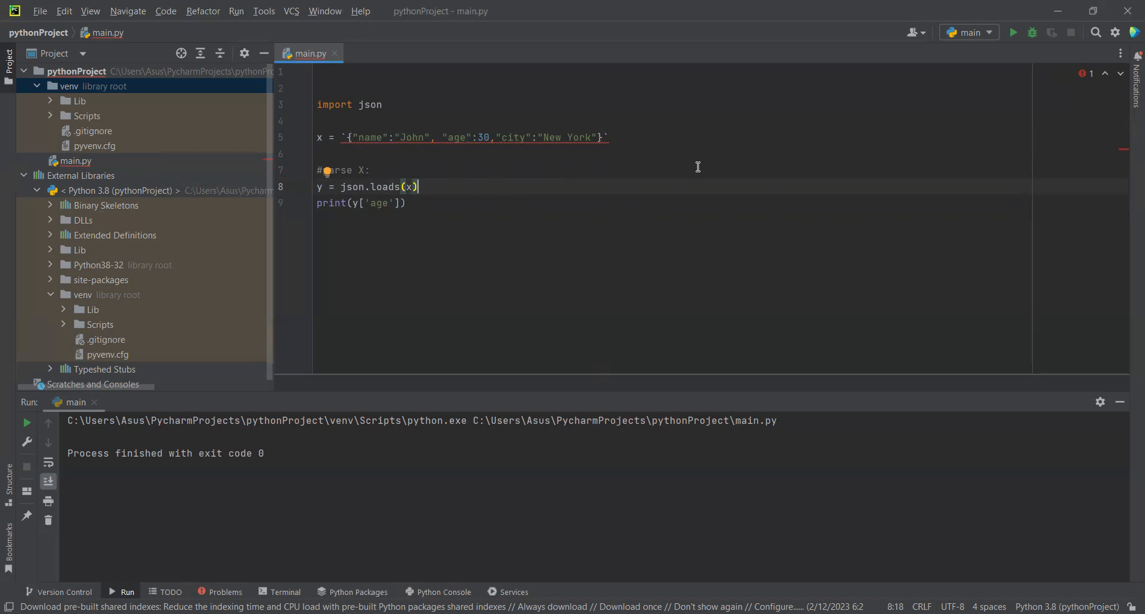
mouse_move(615, 138)
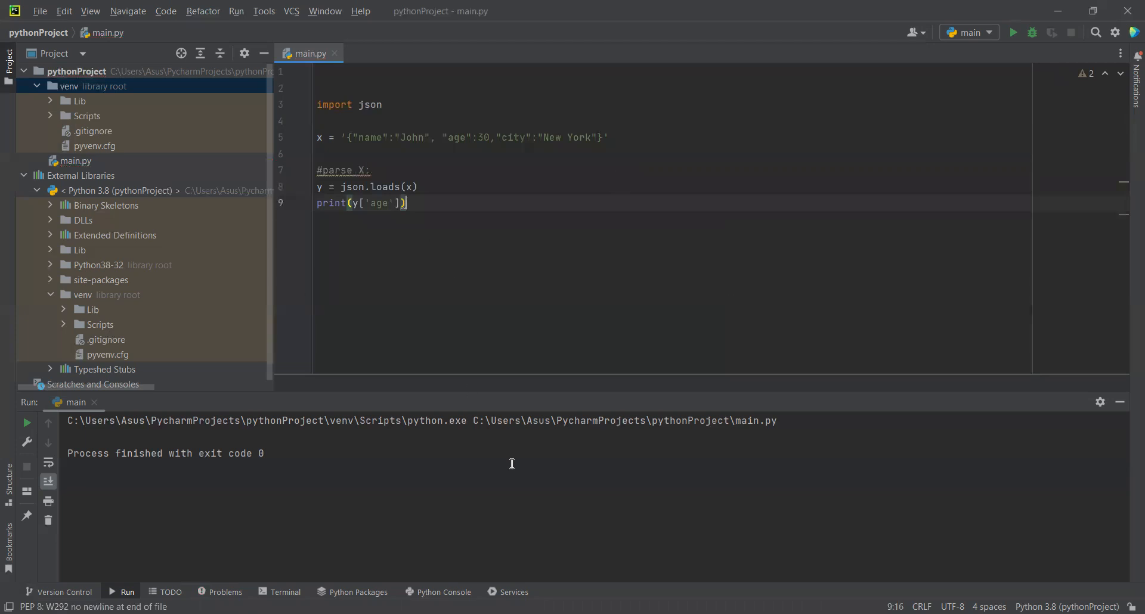
mouse_move(994, 6)
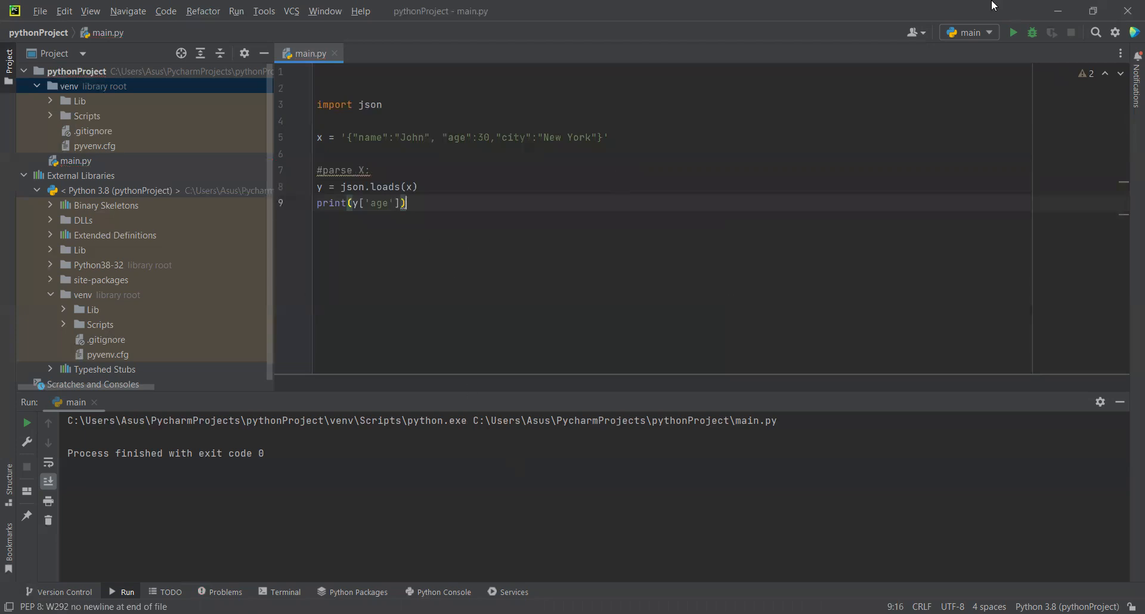
mouse_move(1013, 32)
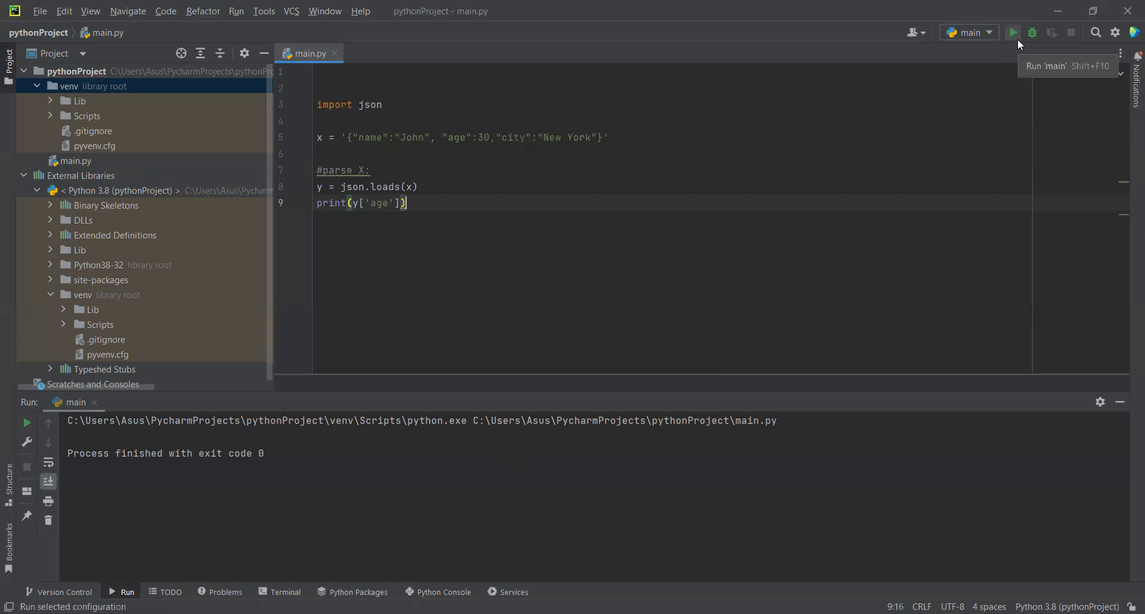
- Run main.py so the Run panel shows 30, the parsed age
left_click(1012, 32)
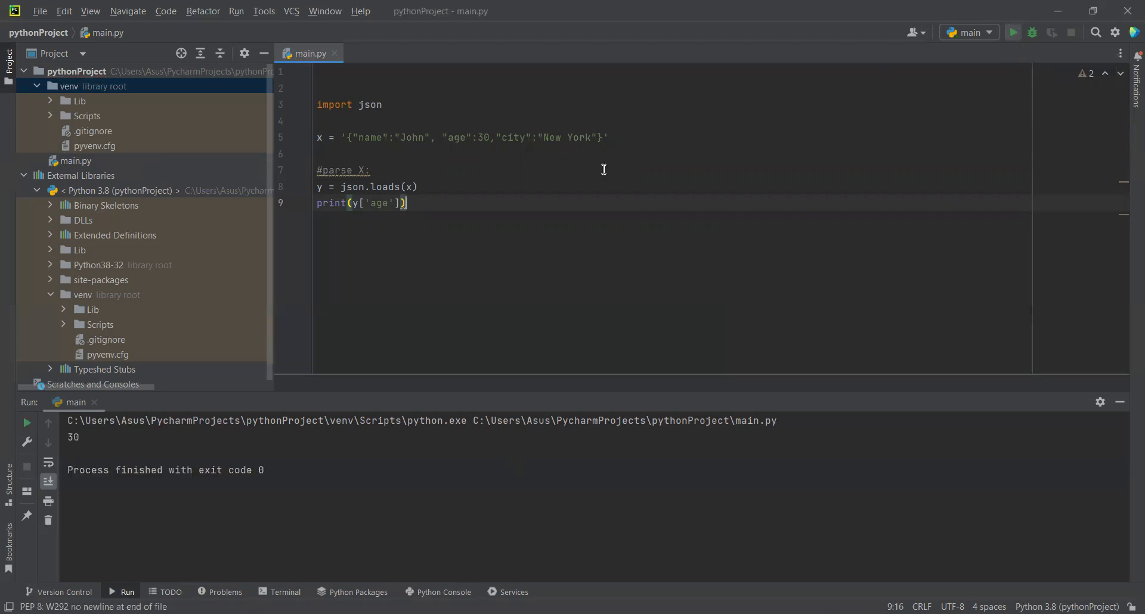
mouse_move(73, 446)
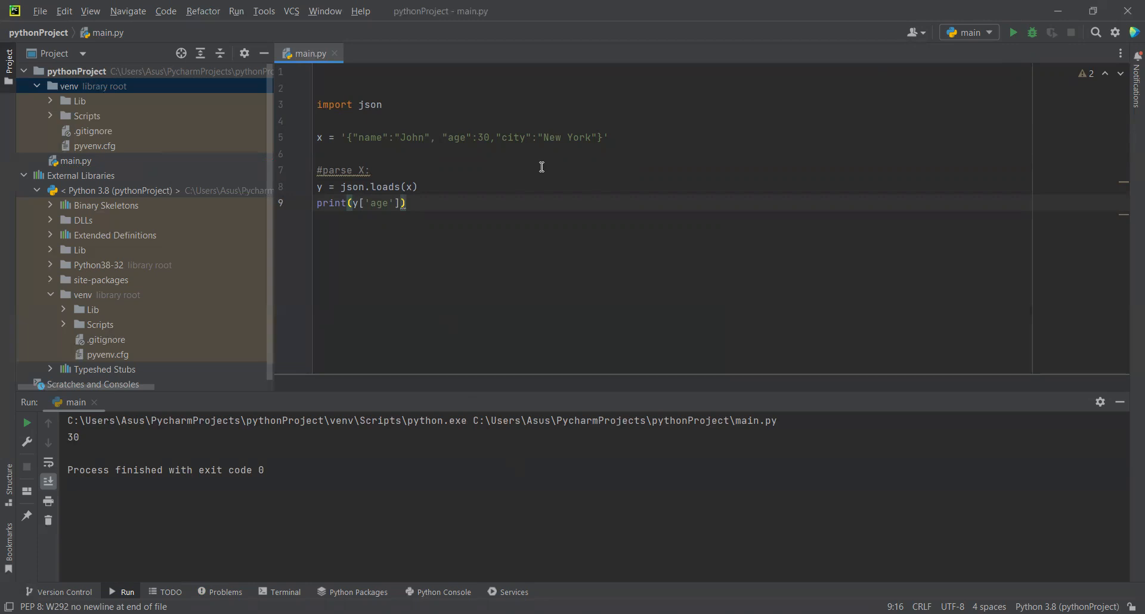
mouse_move(495, 152)
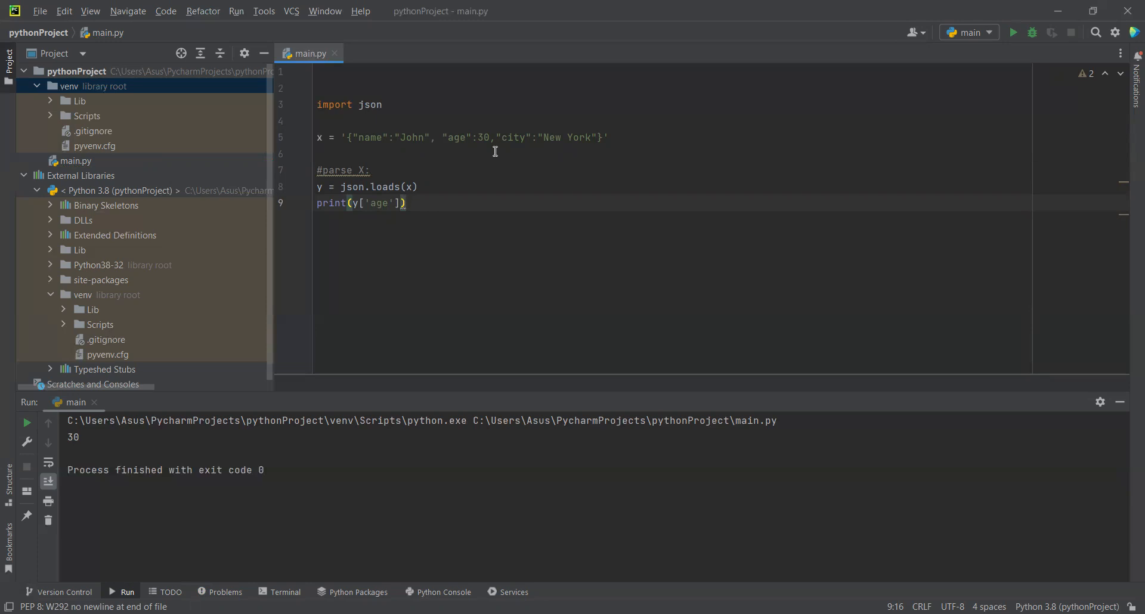
mouse_move(405, 212)
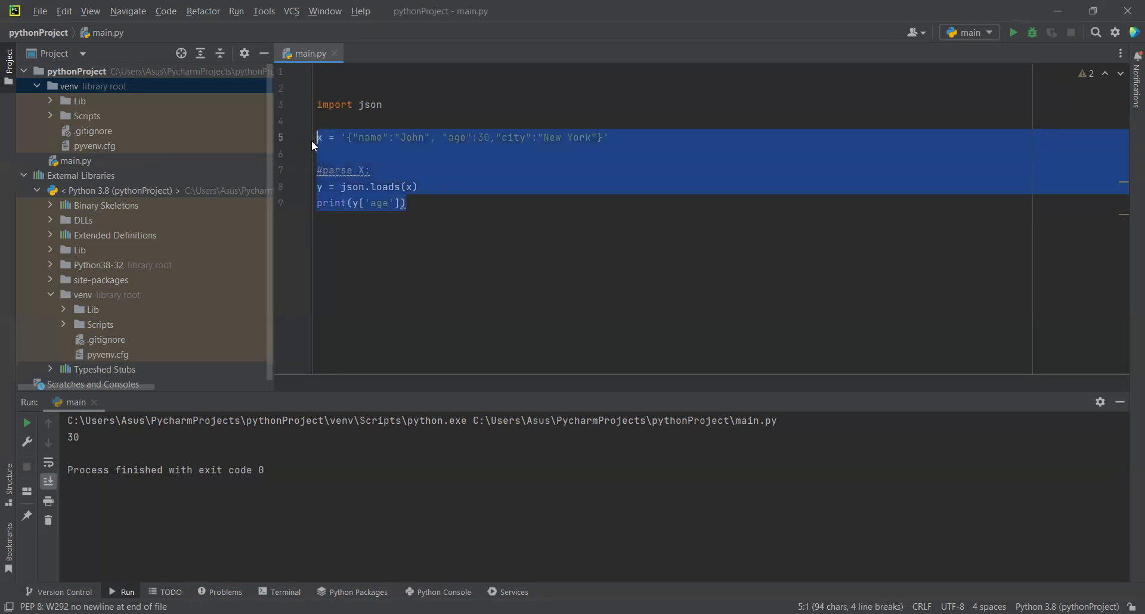
- Replace the old code with a dictionary x = {} whose first entry is "name": "john"
key("Delete")
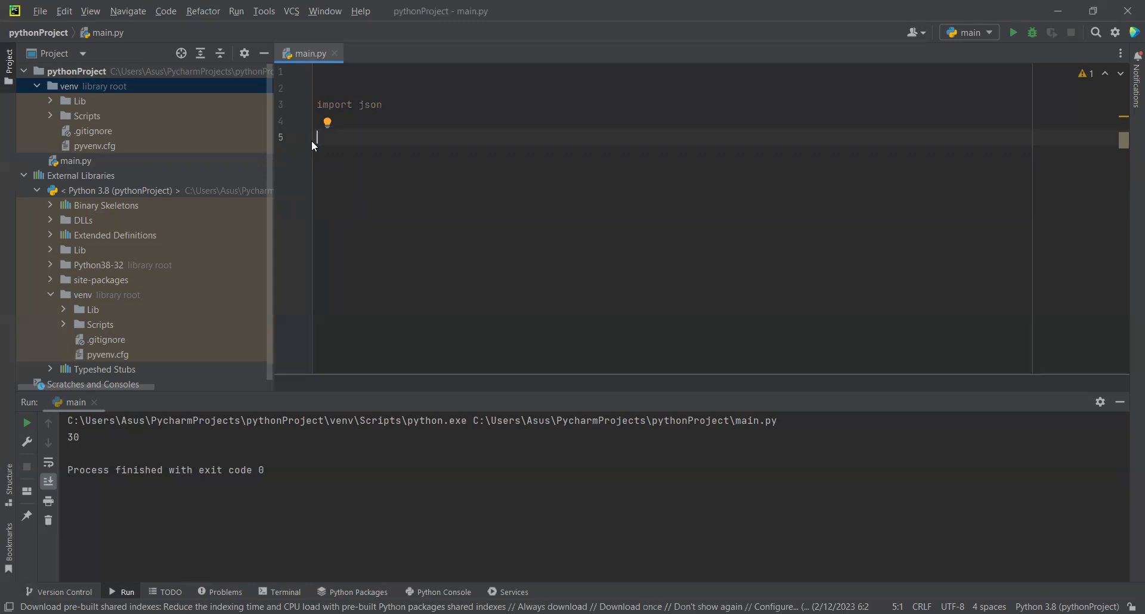
type("x =")
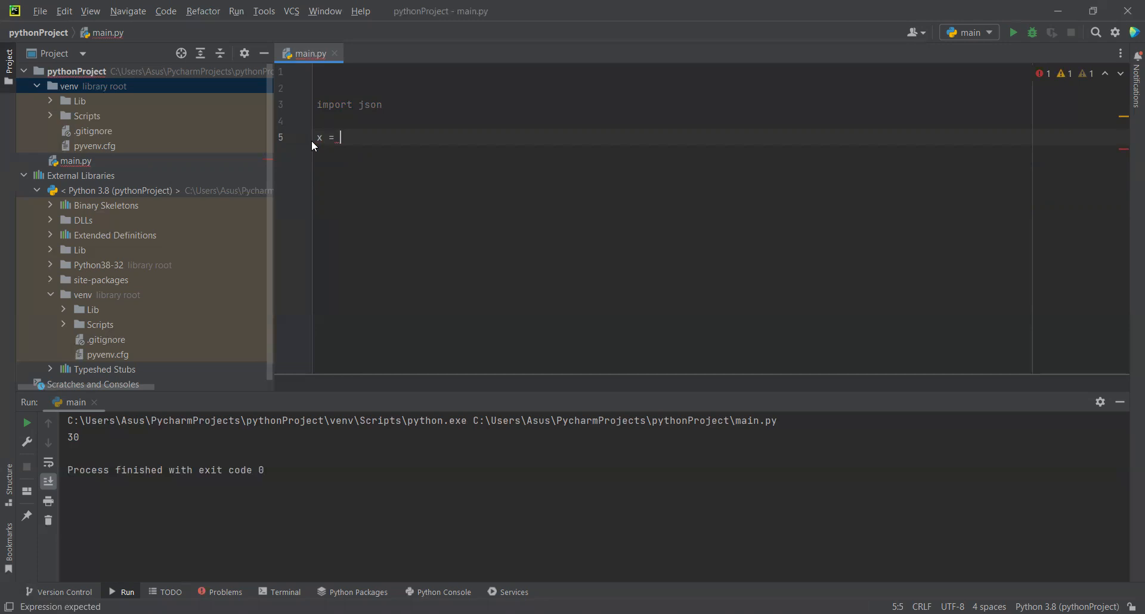
type("{}")
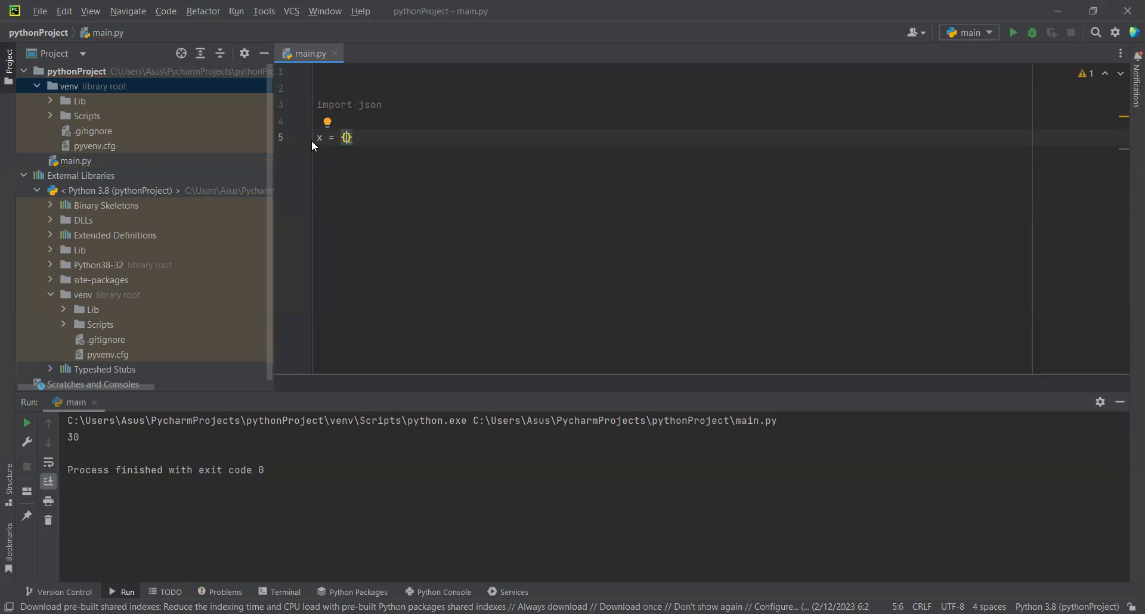
type("\"")
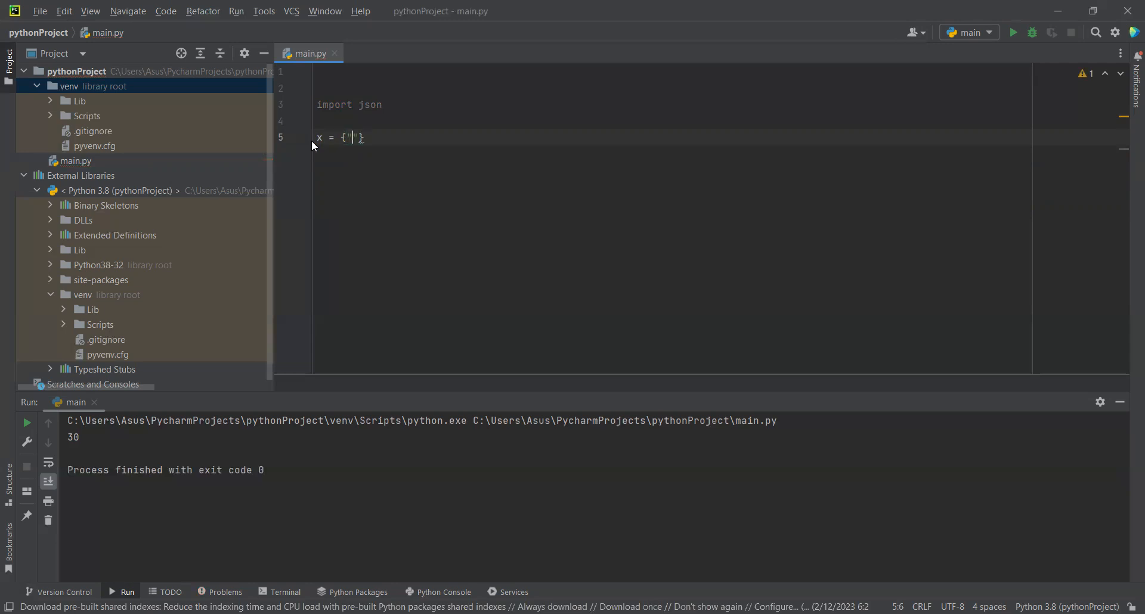
type("n")
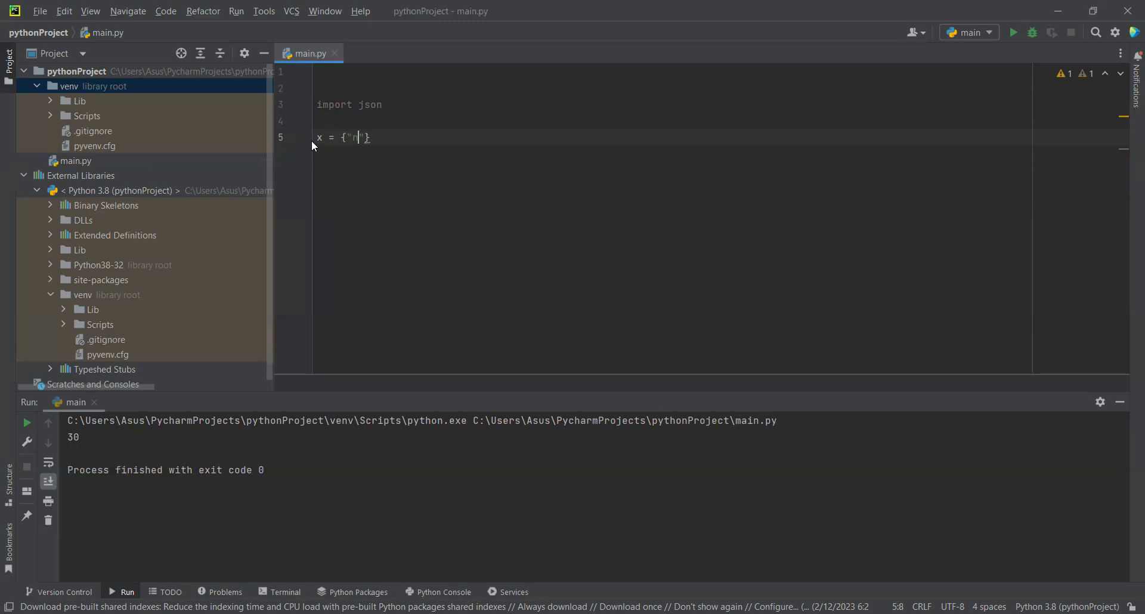
type("ame")
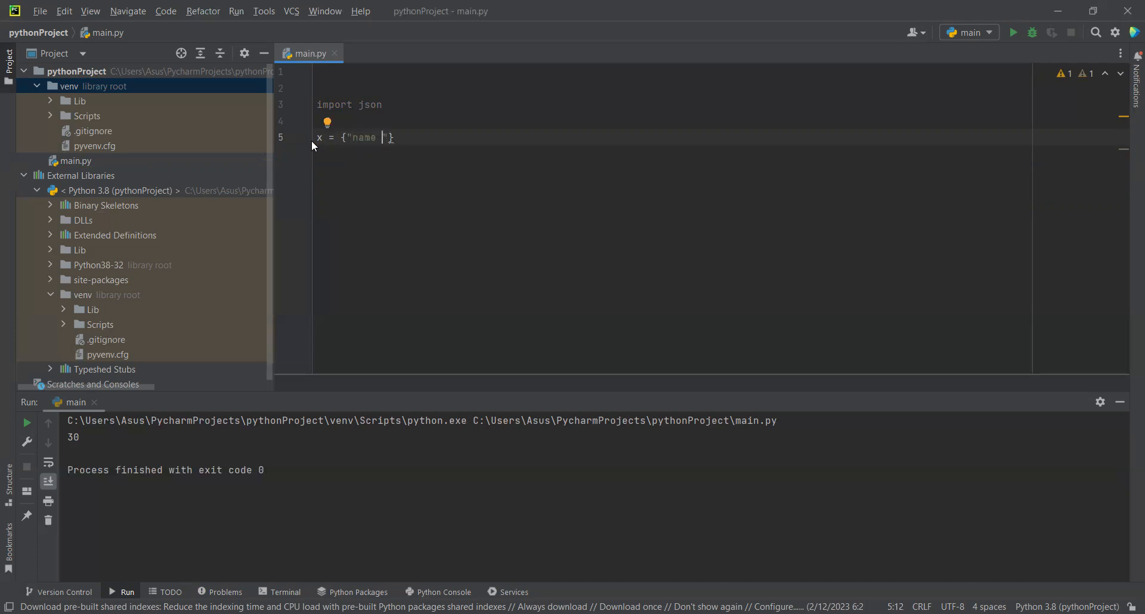
type(":")
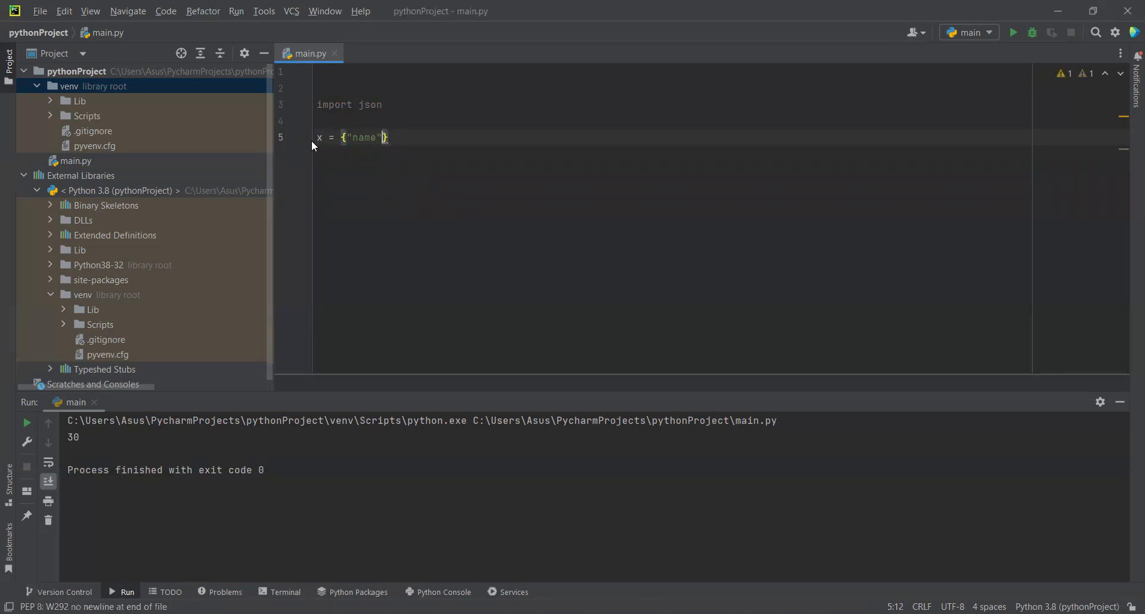
type(":")
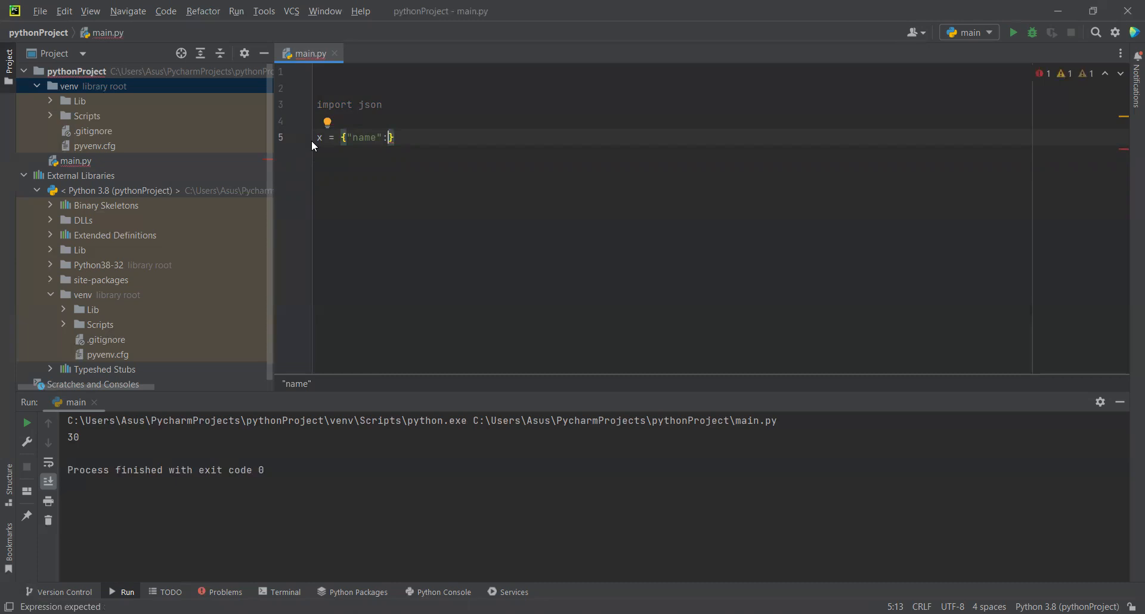
type("\"\"")
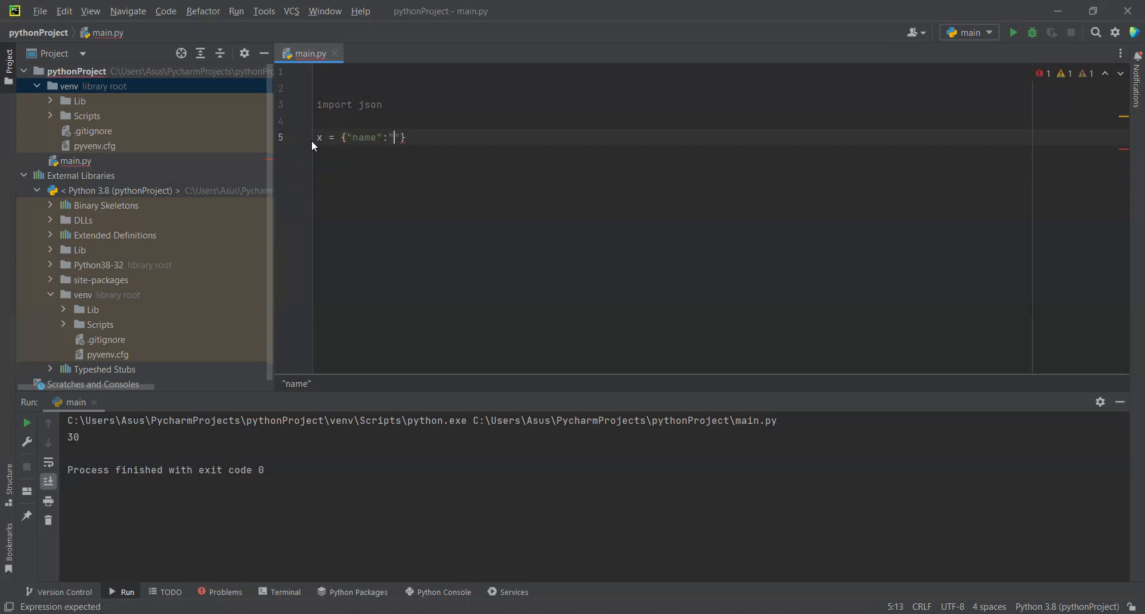
type("j")
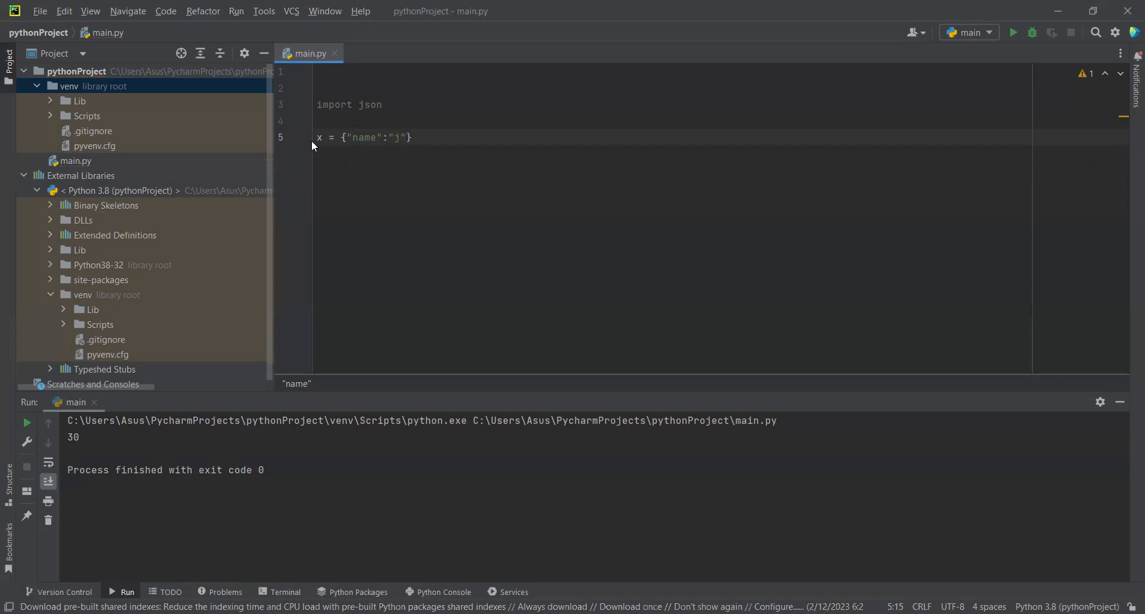
type("ohn")
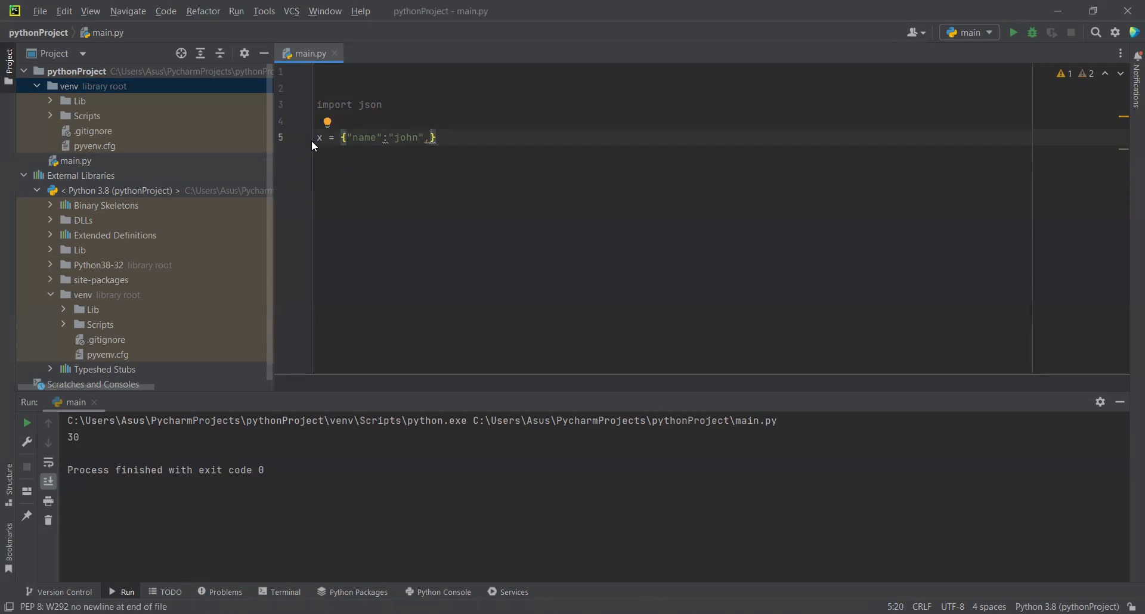
- Add "age": 30 and "city": 'New york' to the dictionary, each on its own line
type("\"age")
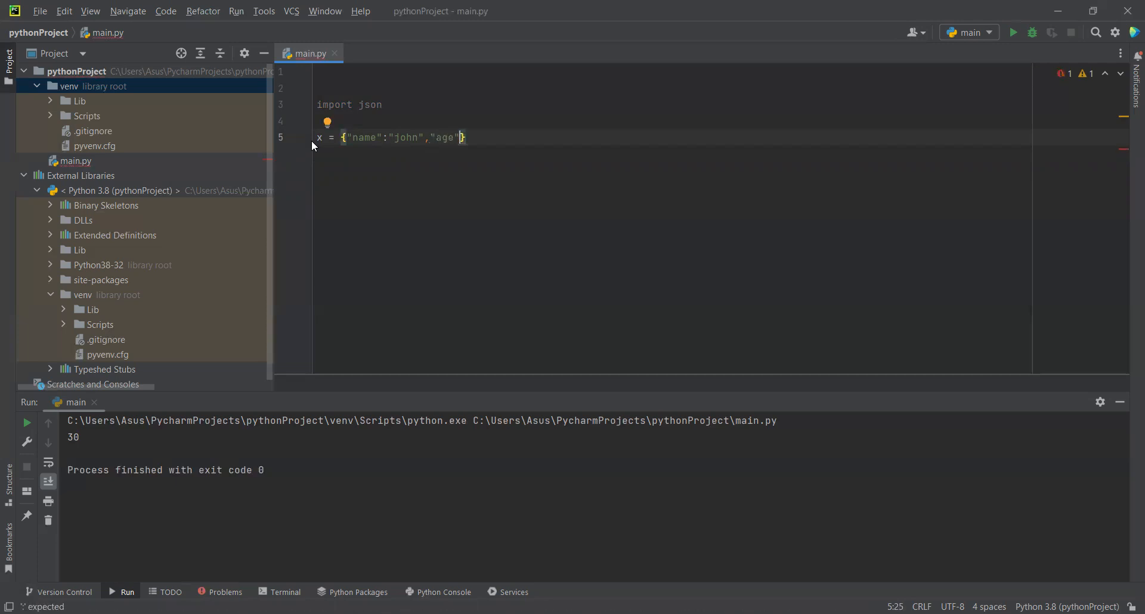
type(":")
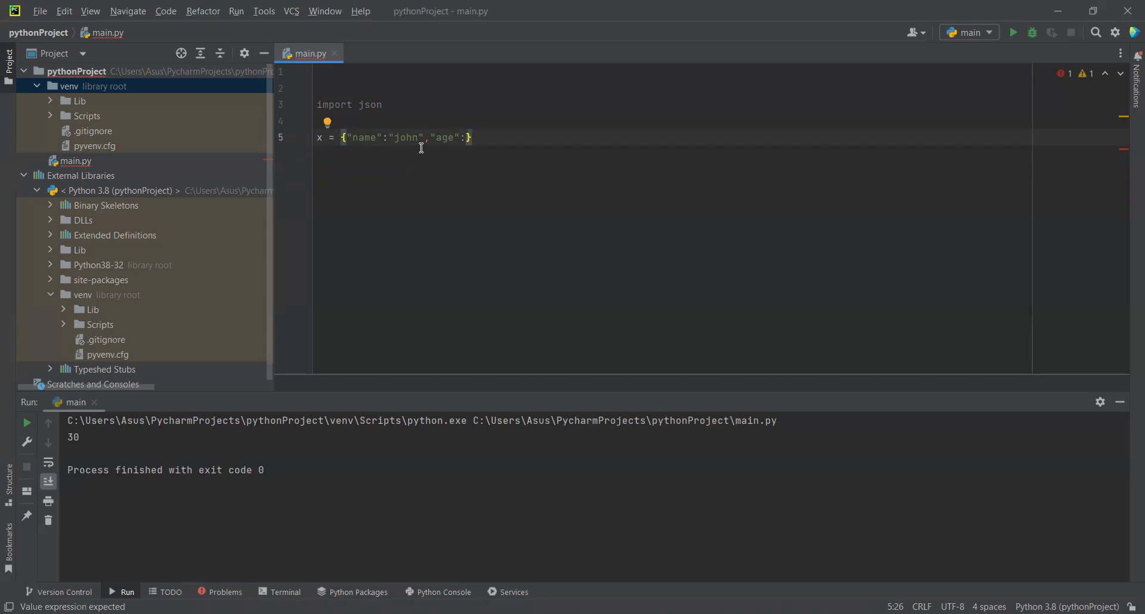
mouse_move(427, 143)
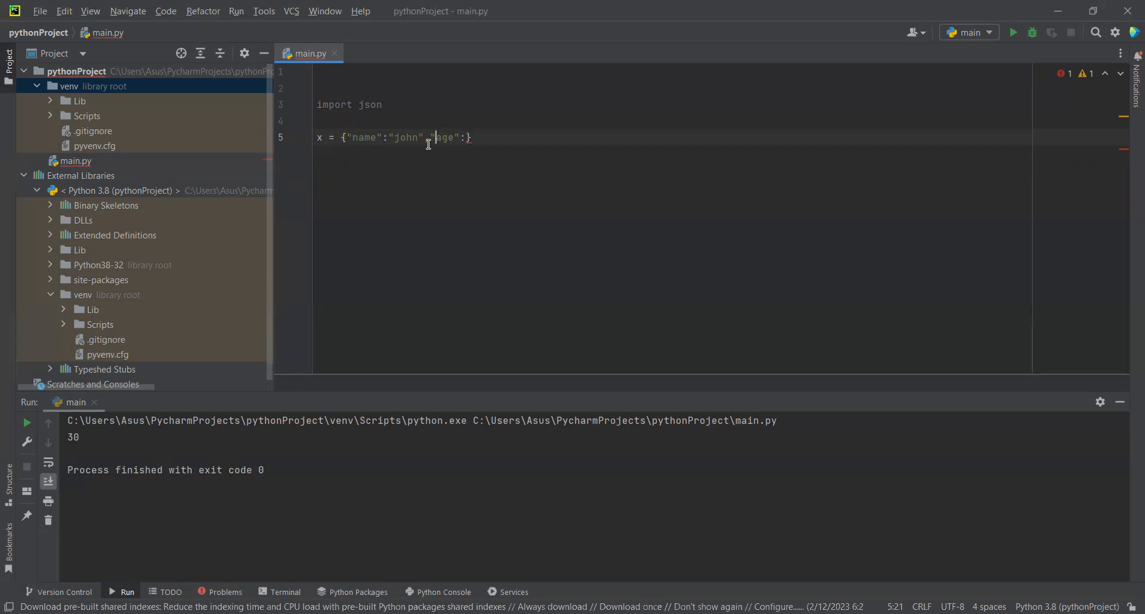
key("enter")
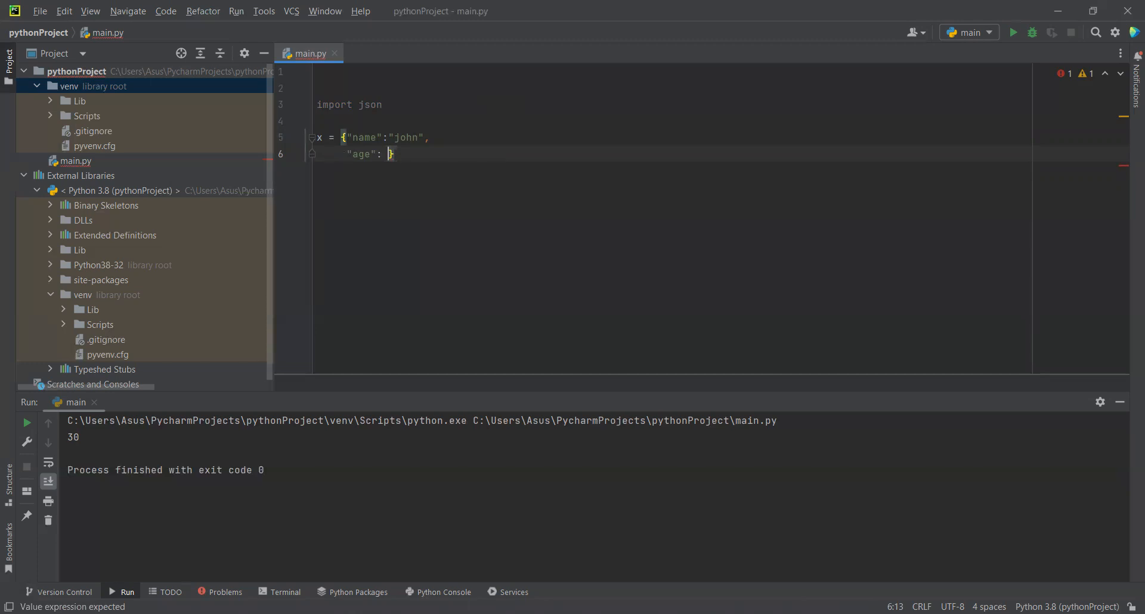
type("30")
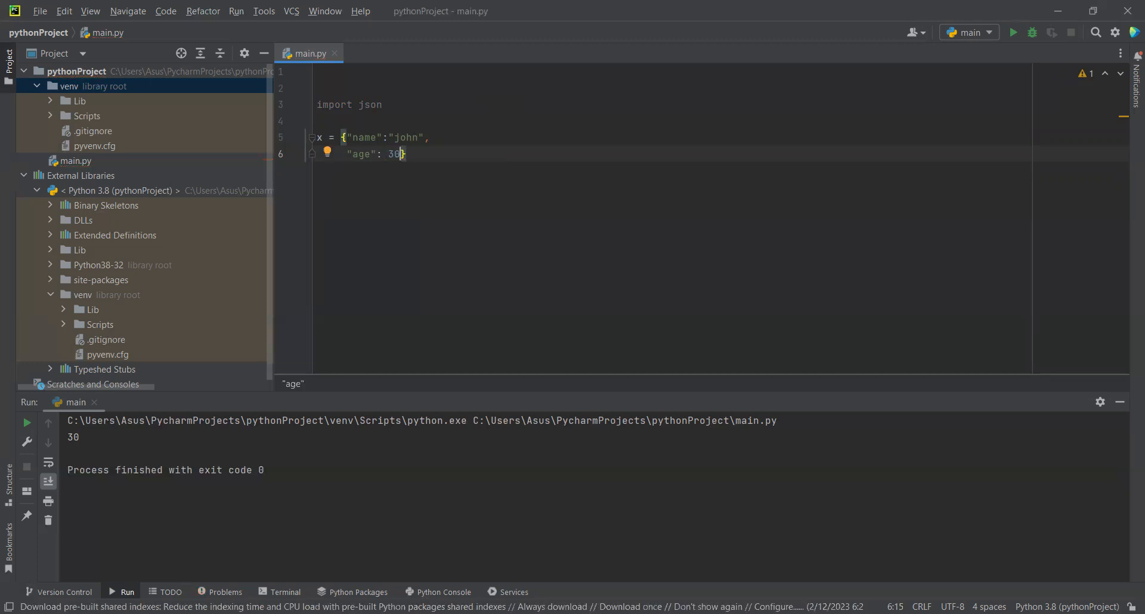
type(",")
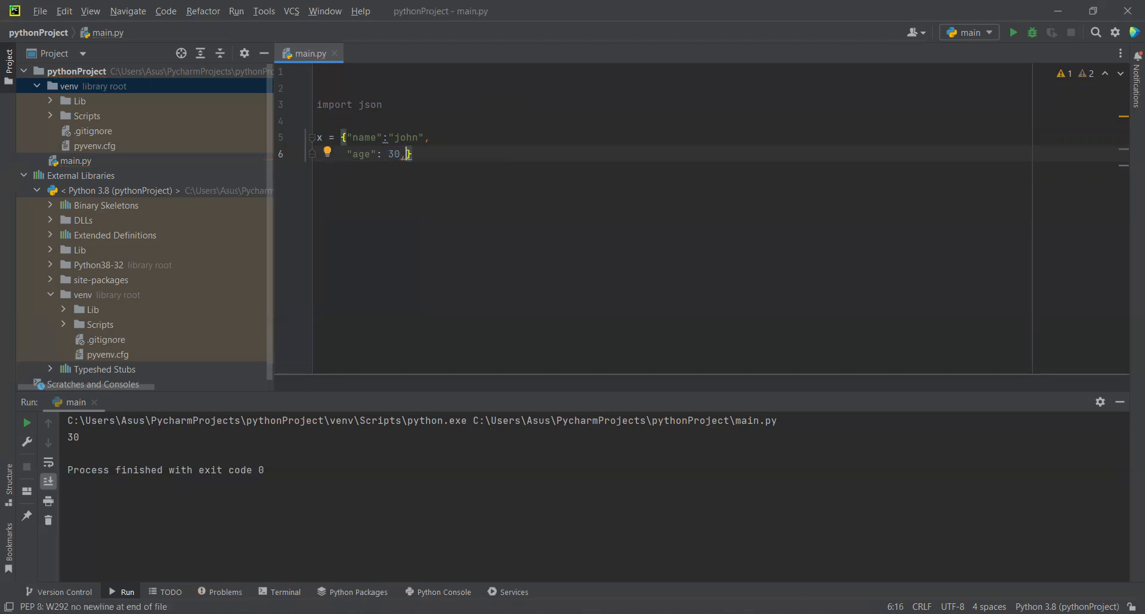
key("enter")
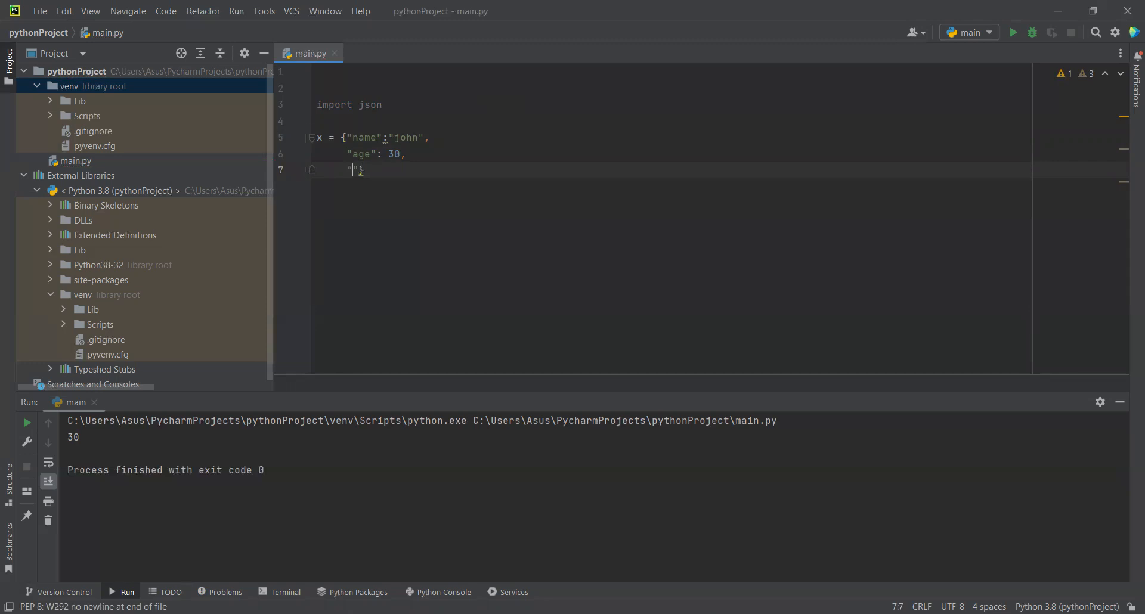
type("c")
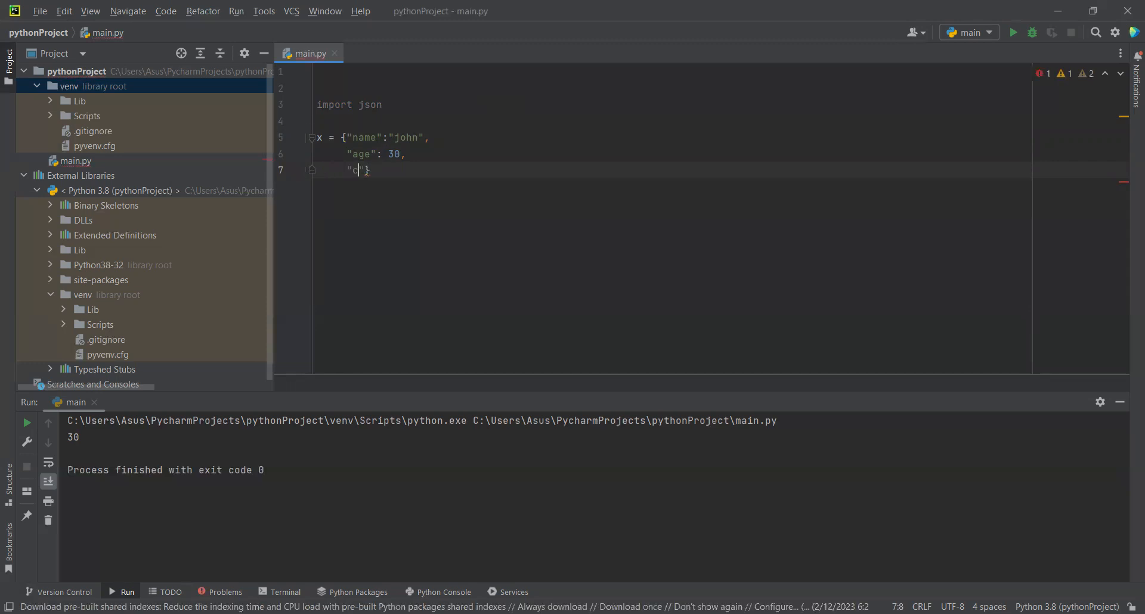
type("ity")
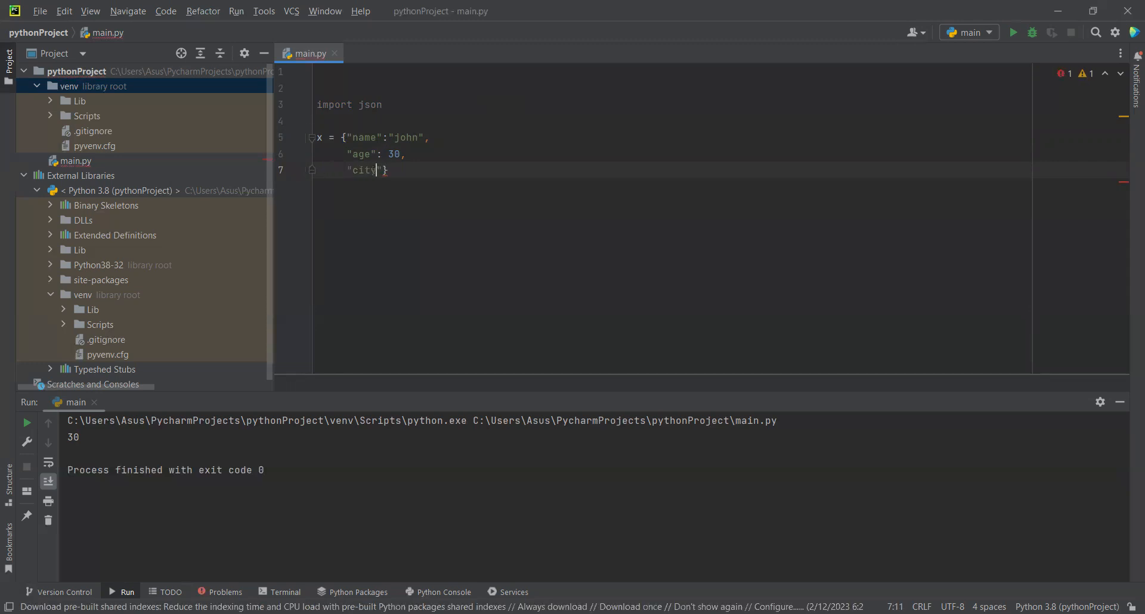
type(": 'N")
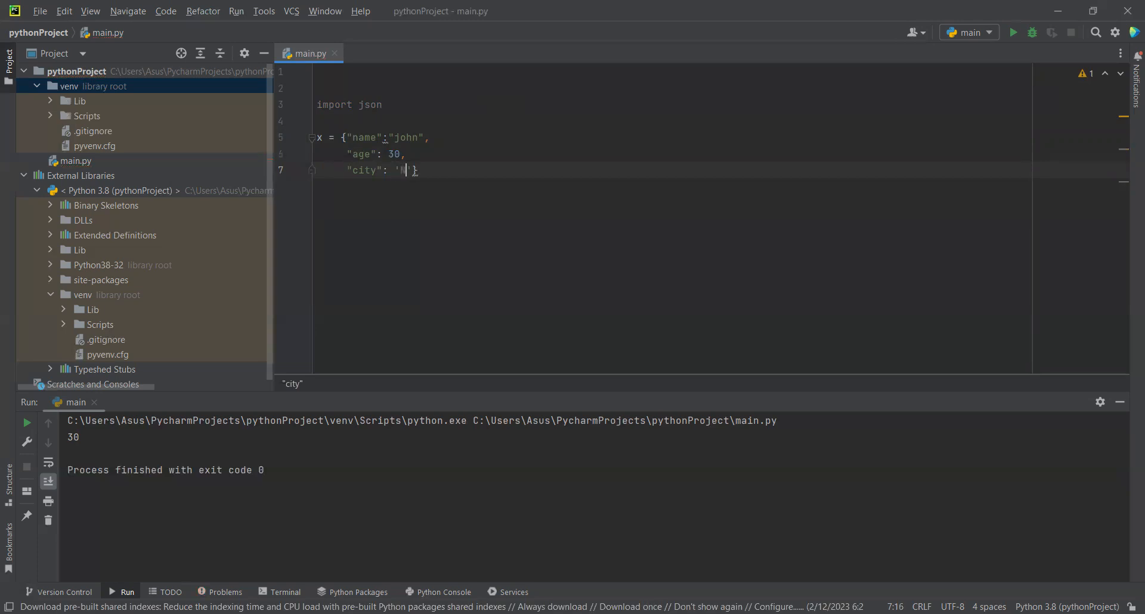
type("New")
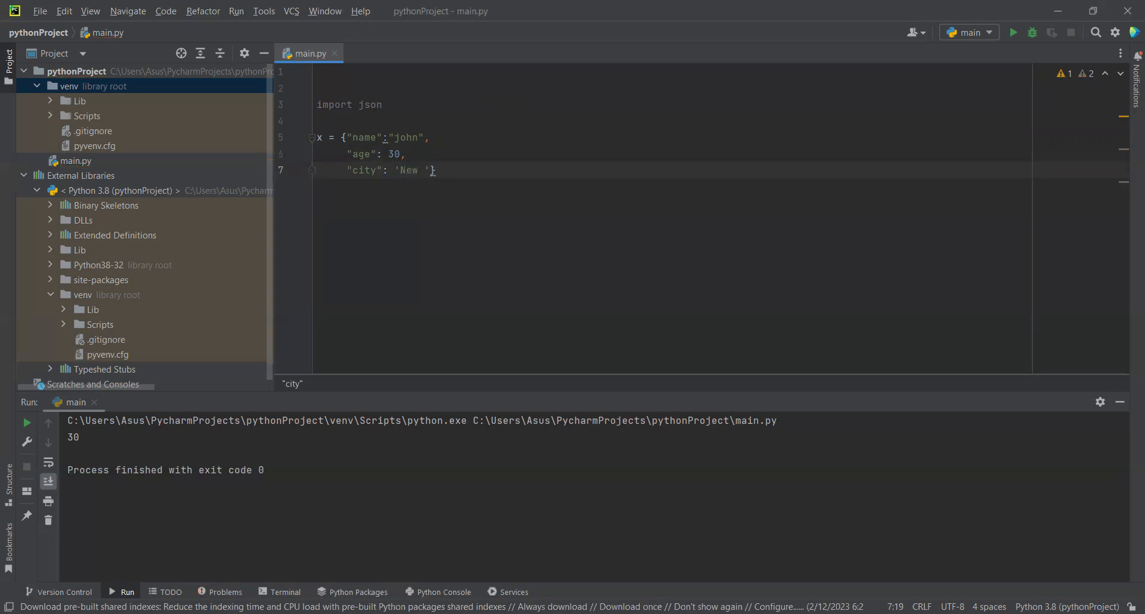
type("yo")
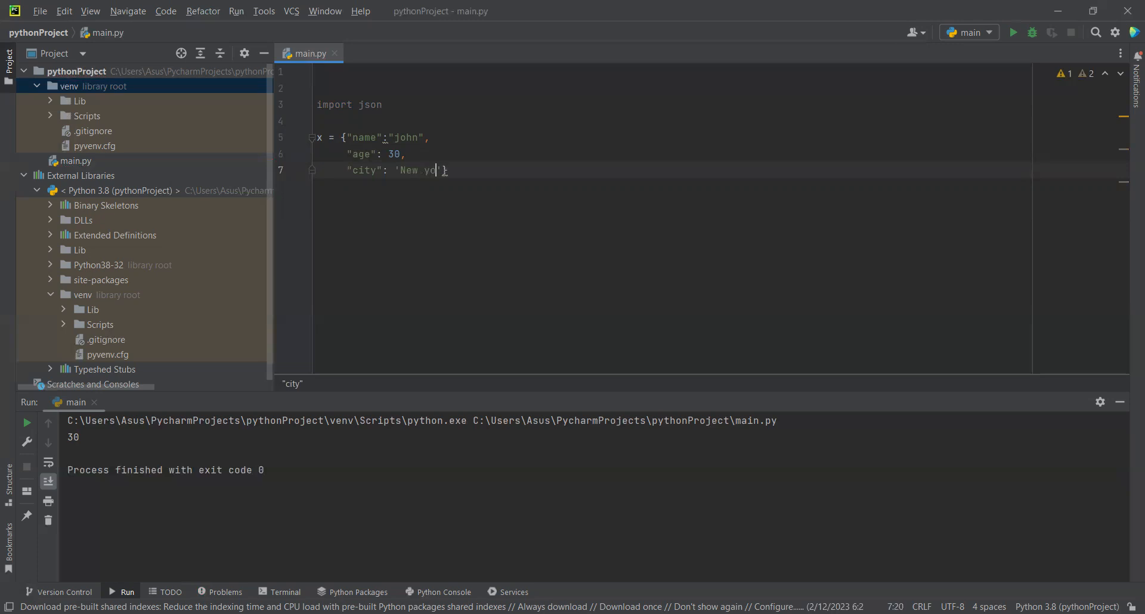
type("rk")
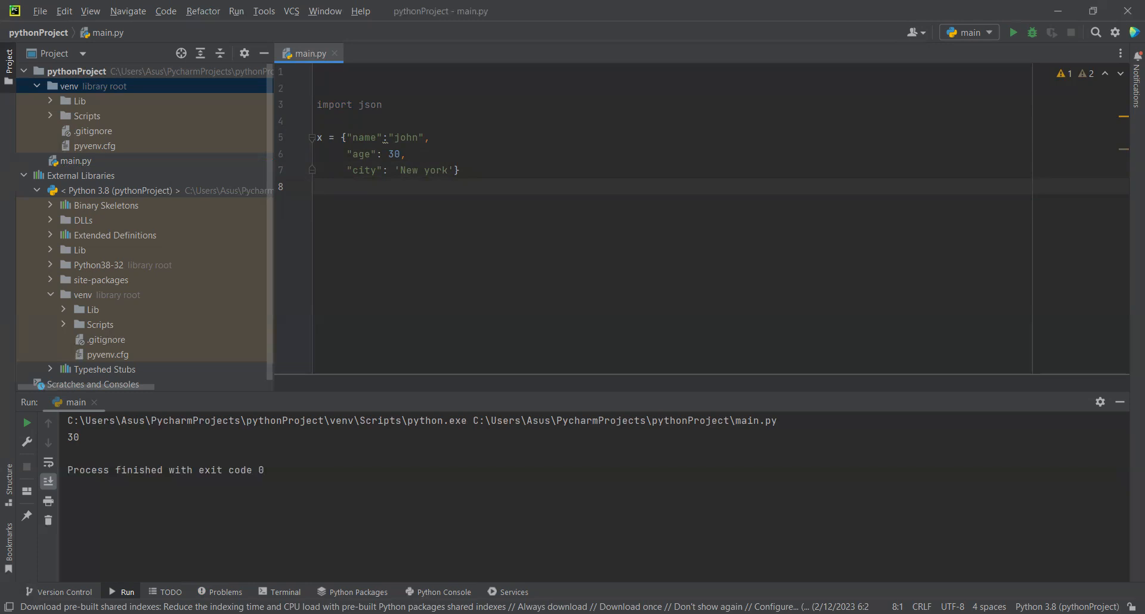
- Add a '# convert into Json' comment on the empty line below the dictionary
left_click(316, 187)
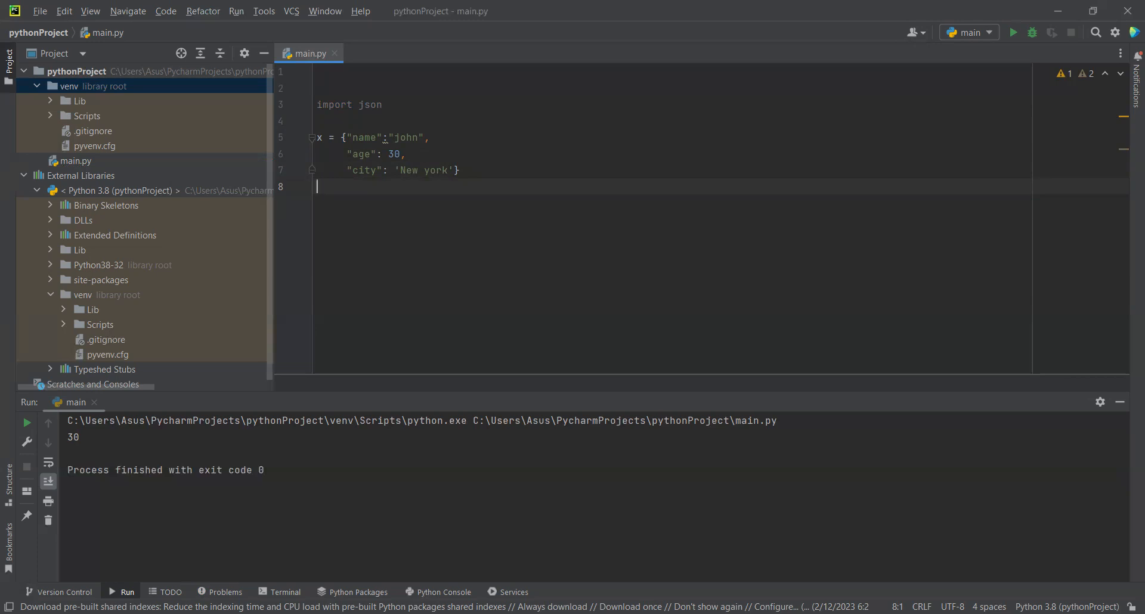
type("#")
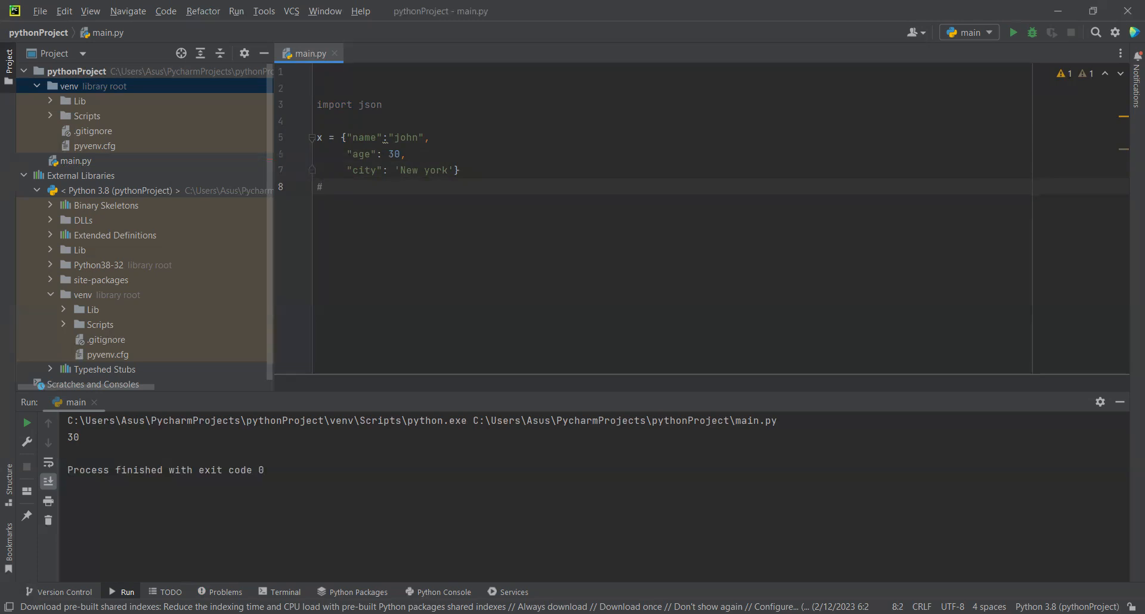
type("con")
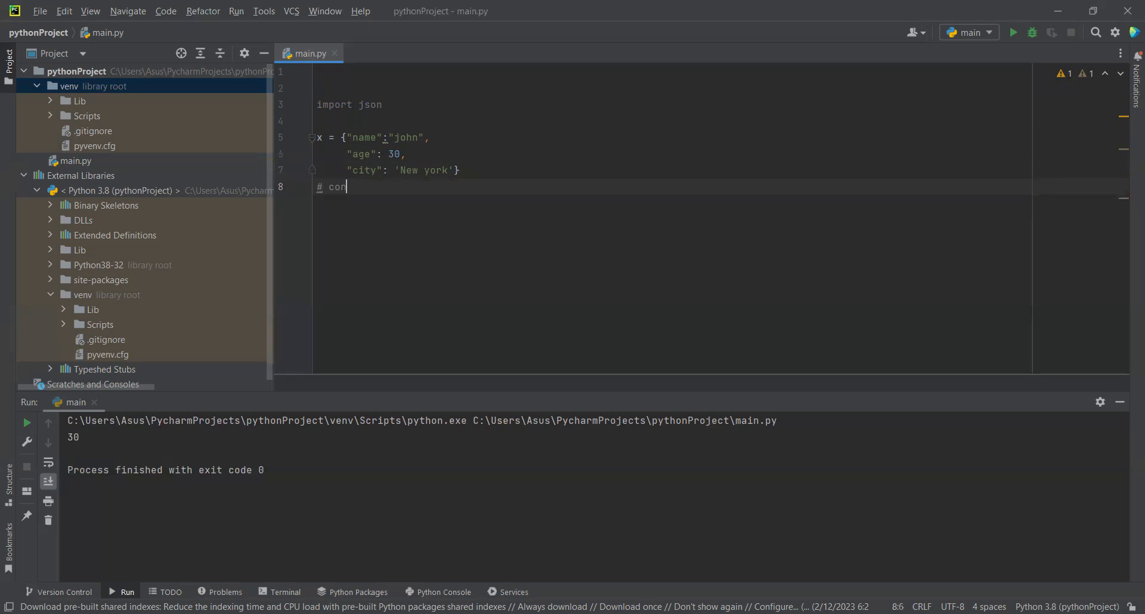
type("vert")
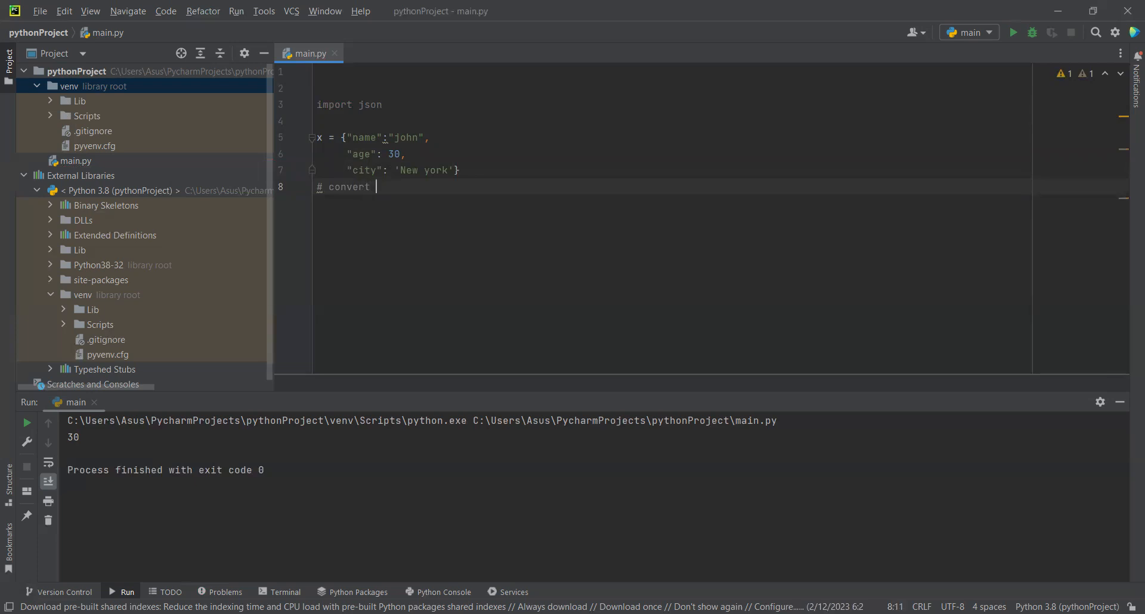
type("into")
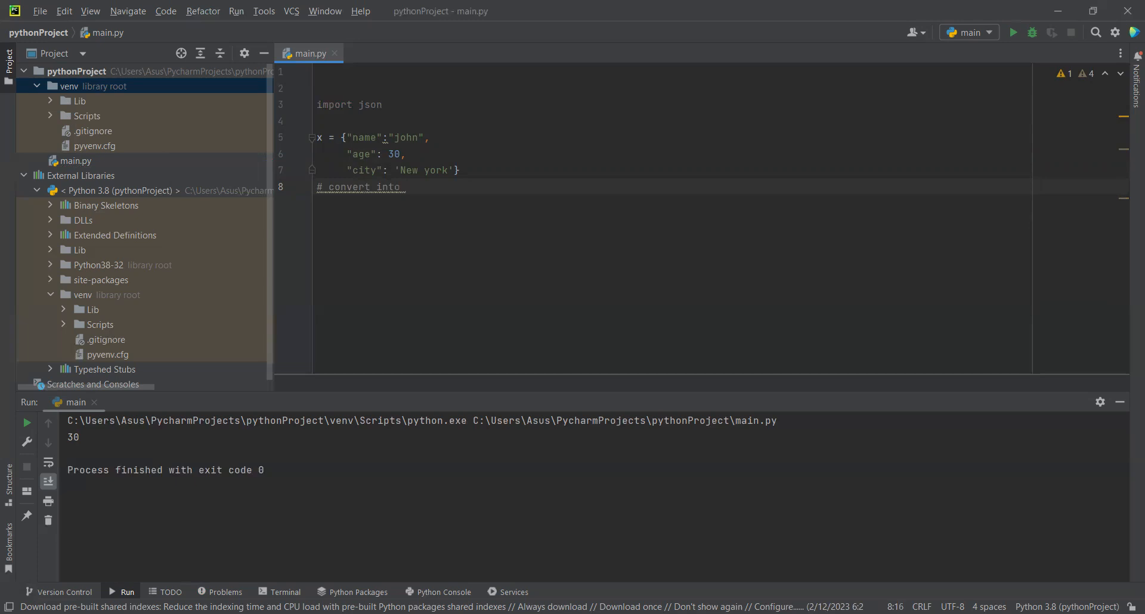
type("Json")
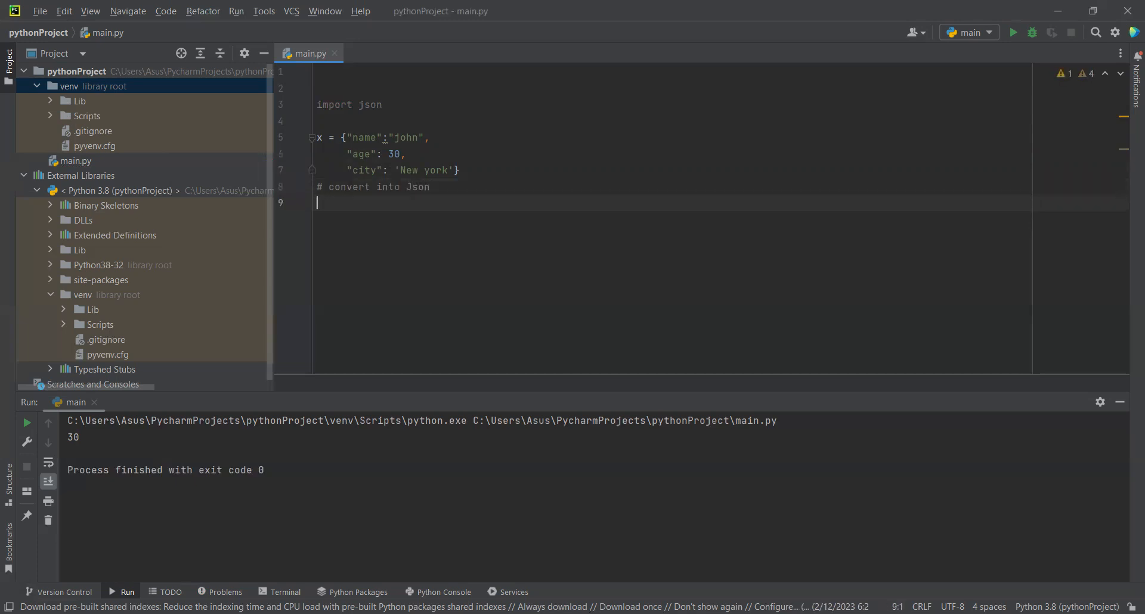
- Write y = json.dumps(x), picking dumps from the autocomplete suggestions
type("y =")
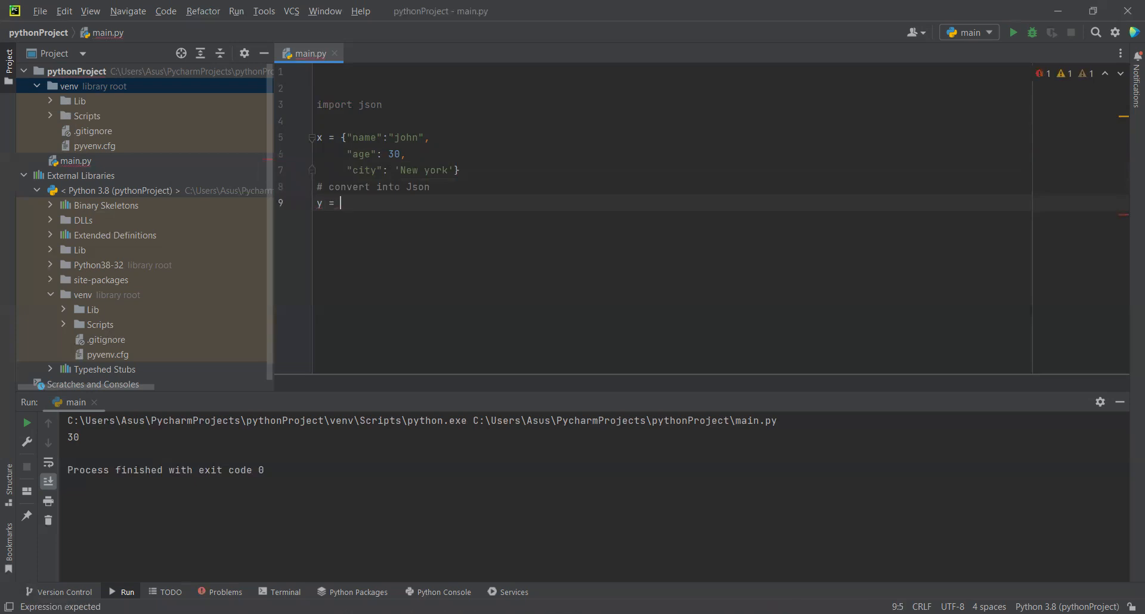
type("j")
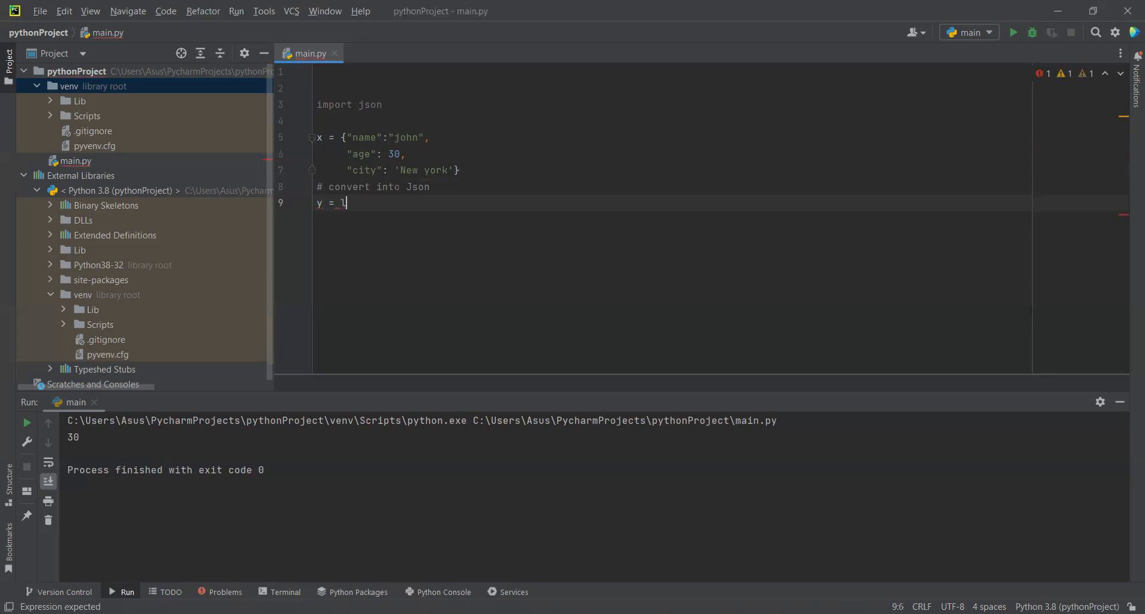
type("json")
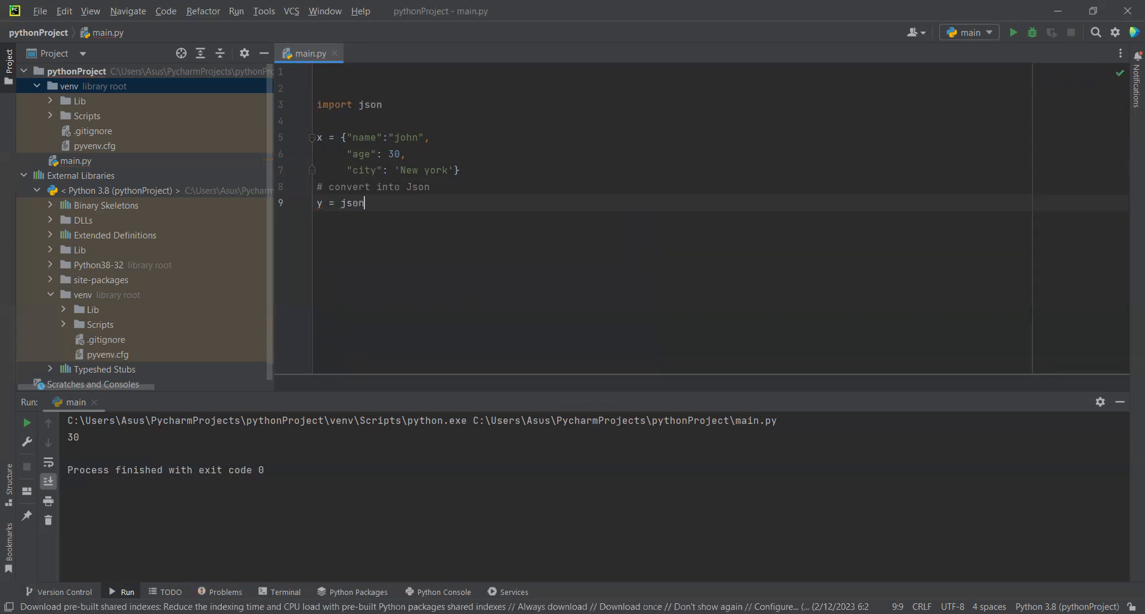
type(".")
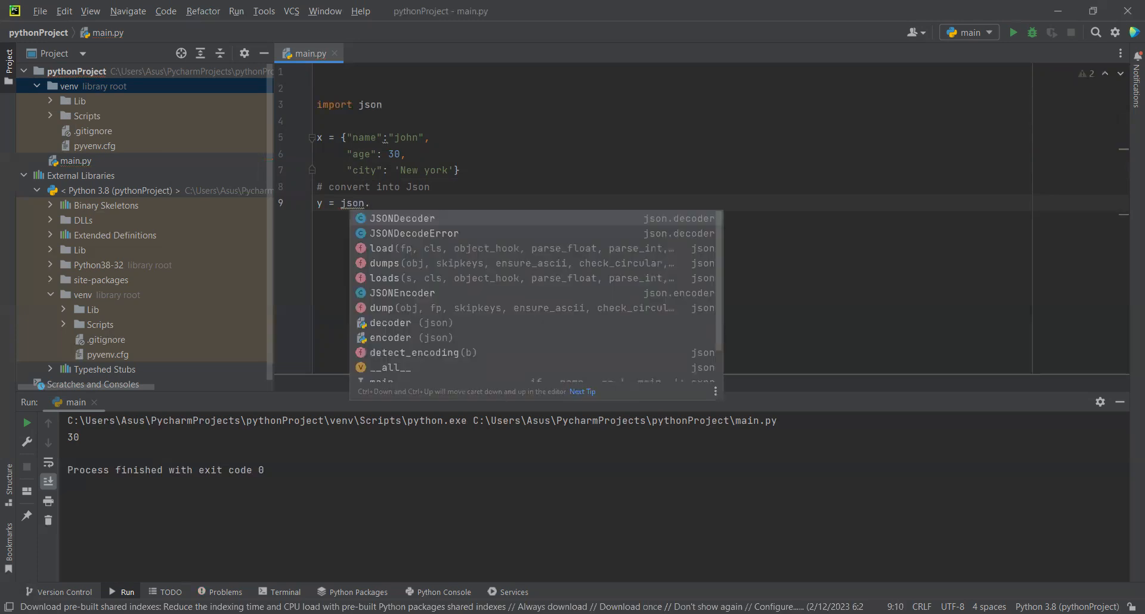
type("dumps(")
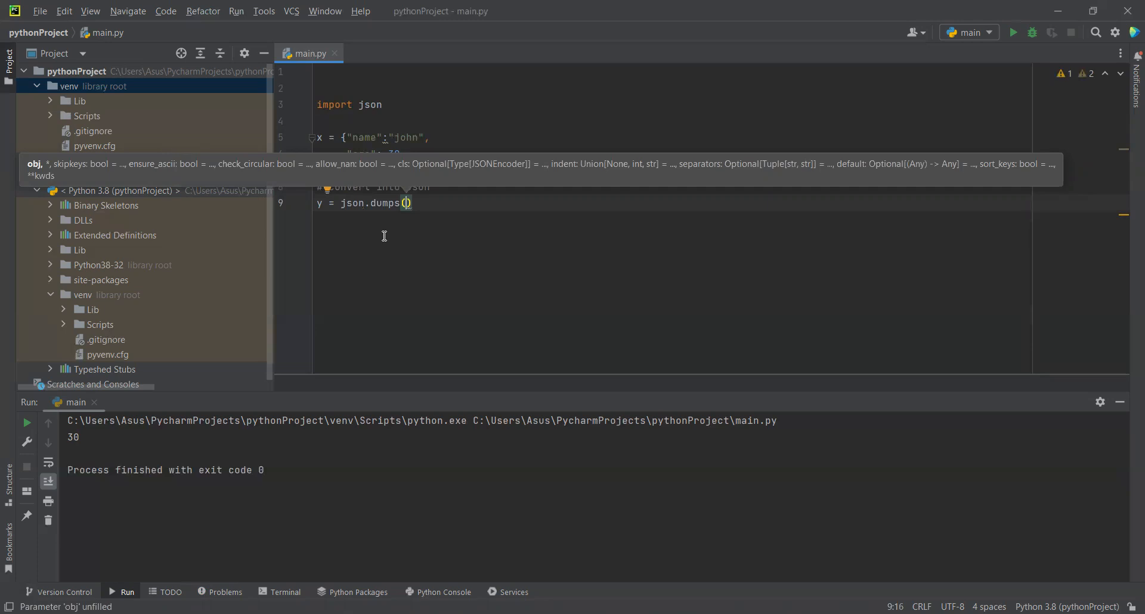
type("x")
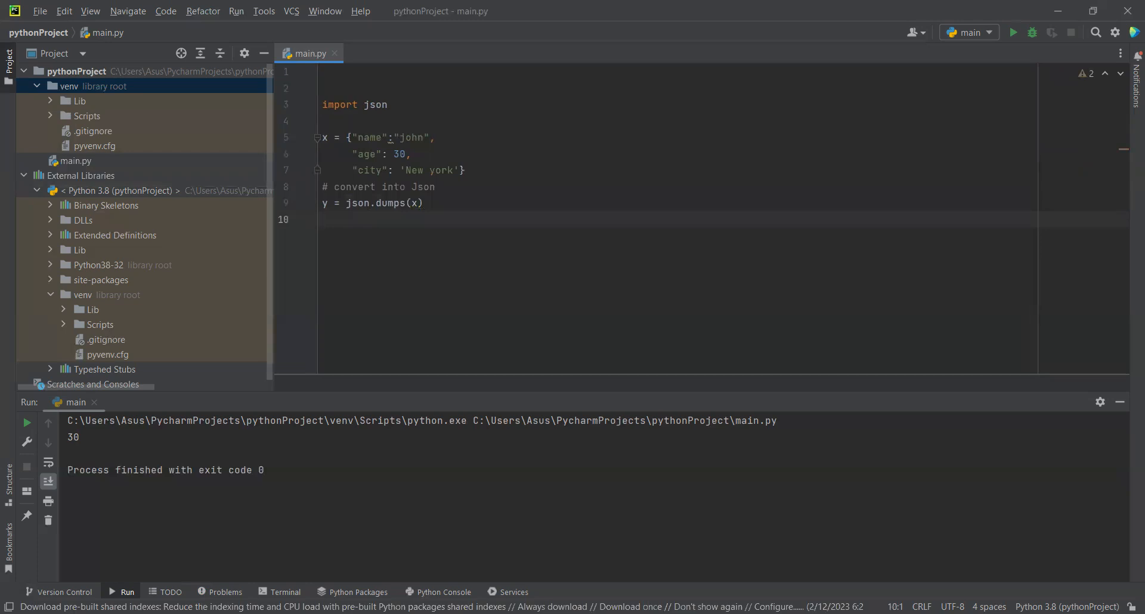
- Add print(y) and run main.py so the dictionary's JSON string appears in the output
type("print(")
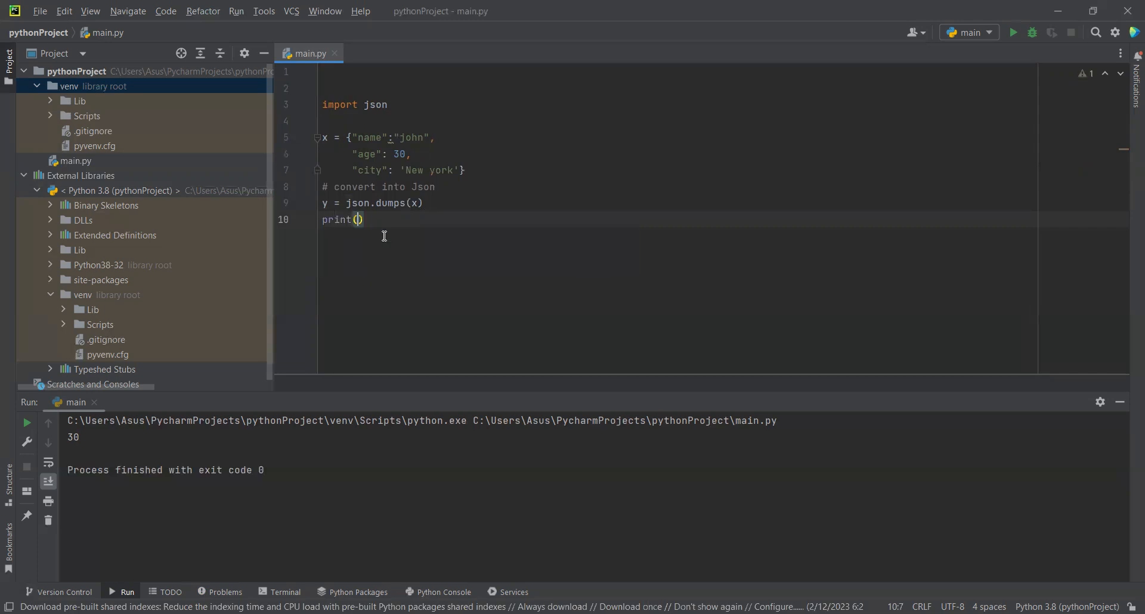
type("y")
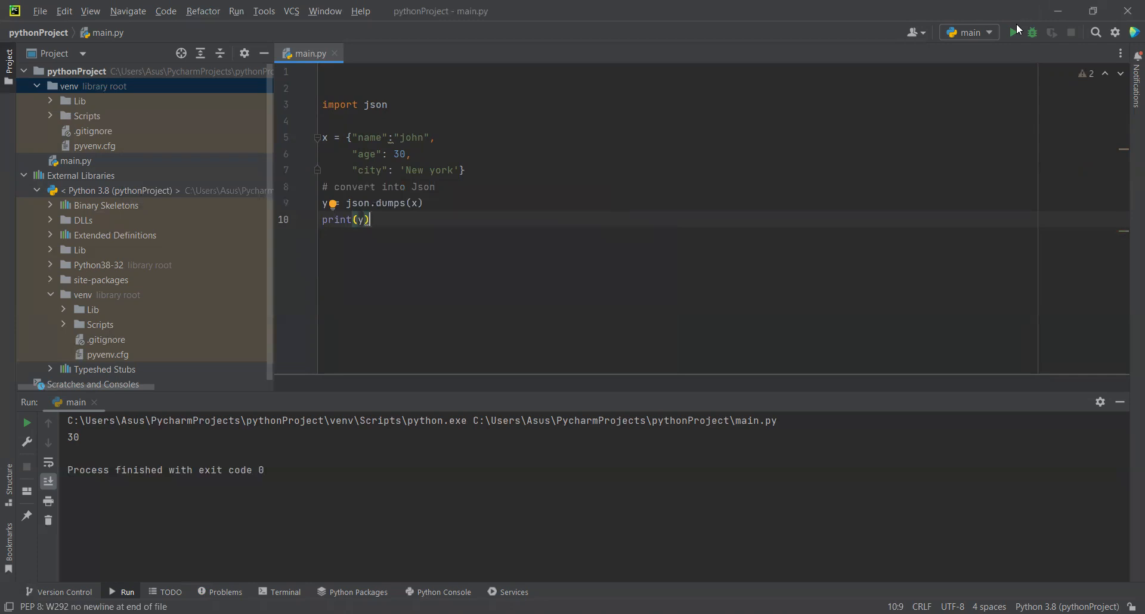
mouse_move(1013, 32)
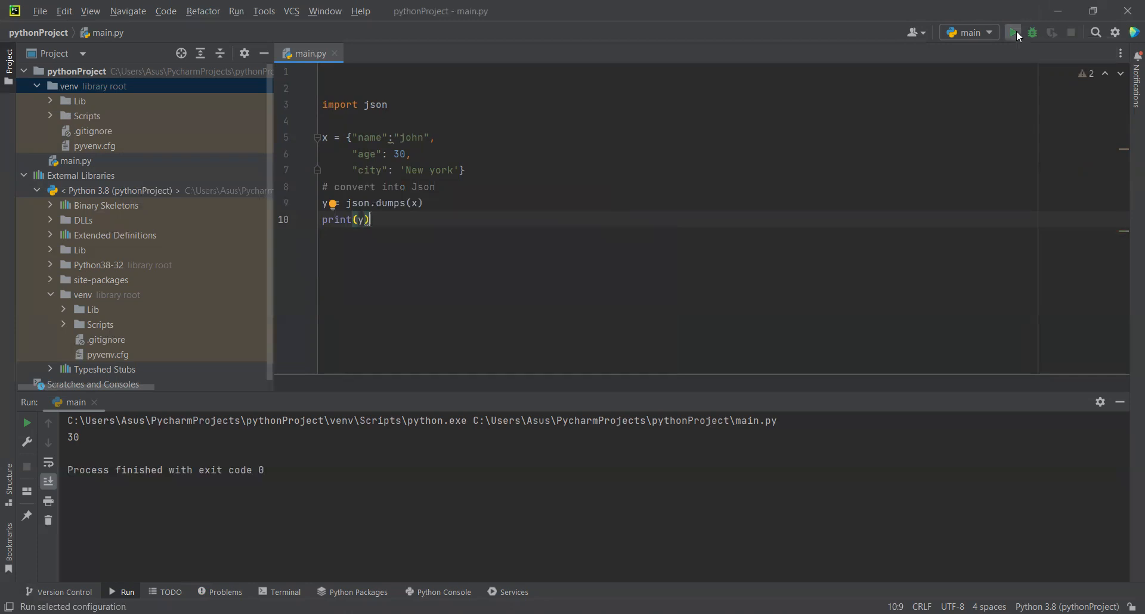
left_click(1012, 33)
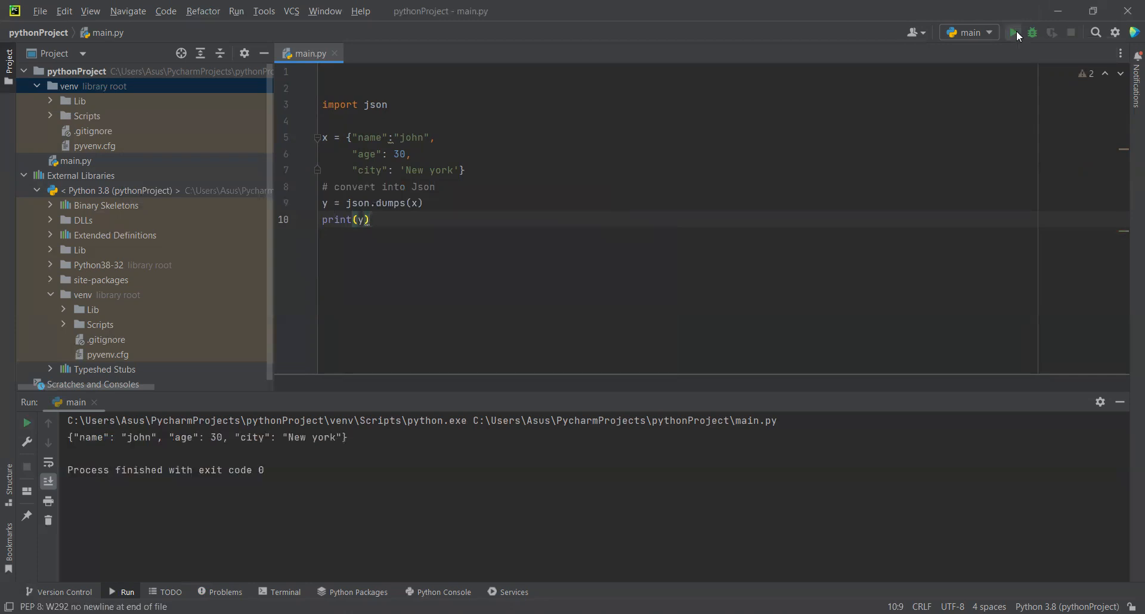